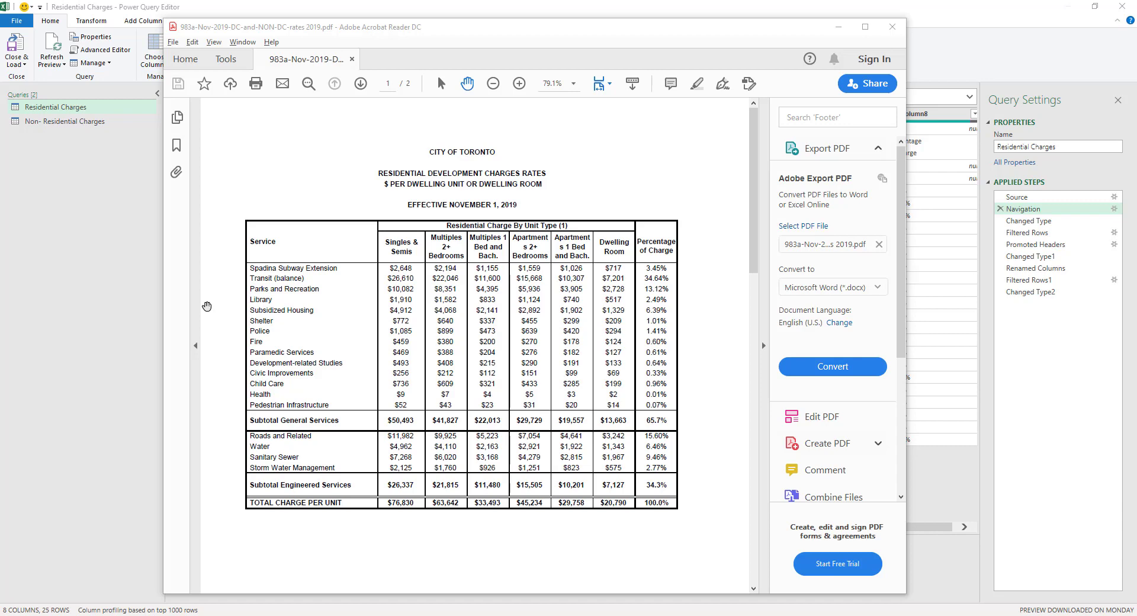
mouse_move(322, 206)
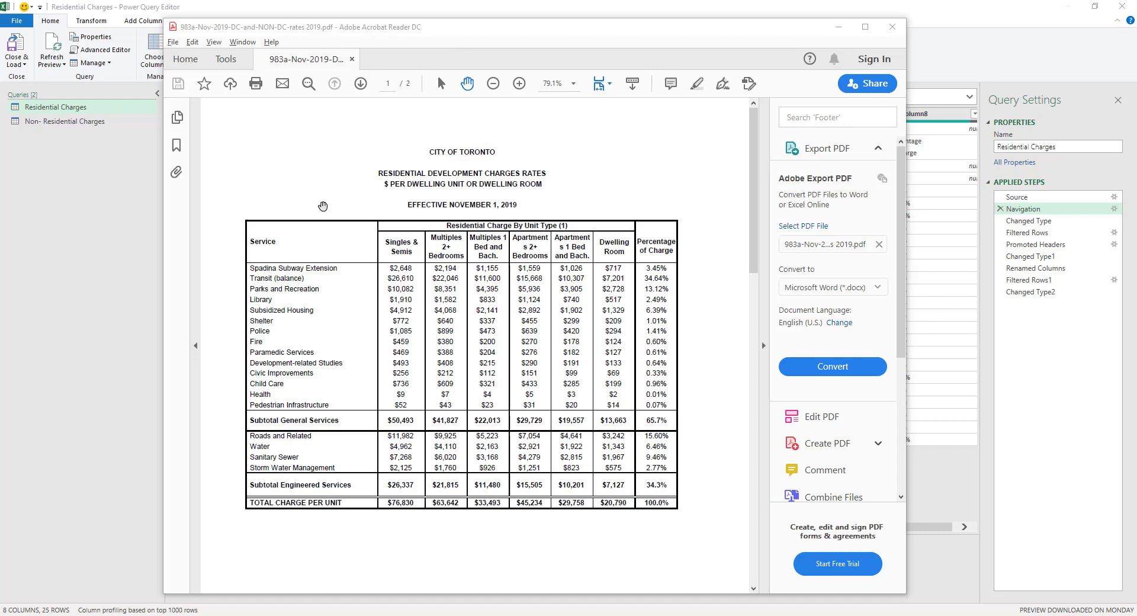
mouse_move(358, 470)
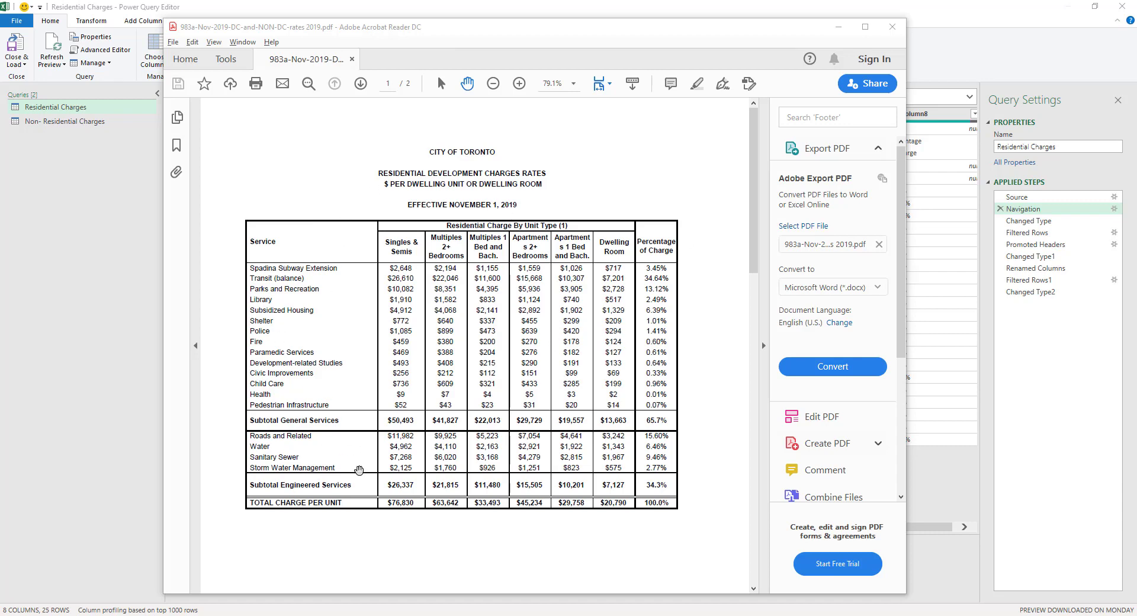
mouse_move(311, 276)
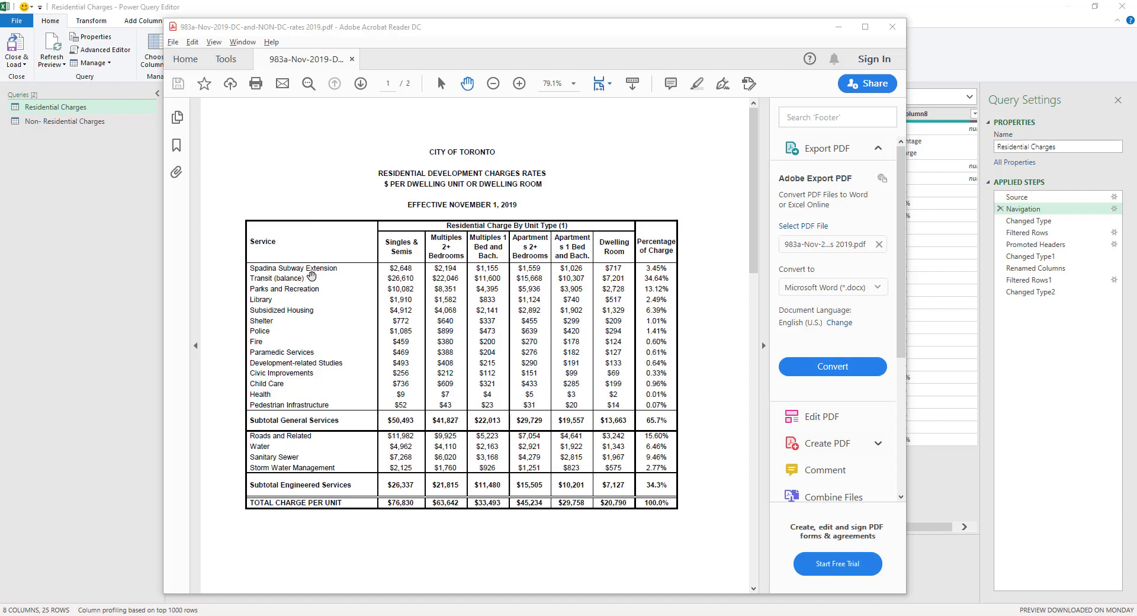
mouse_move(289, 283)
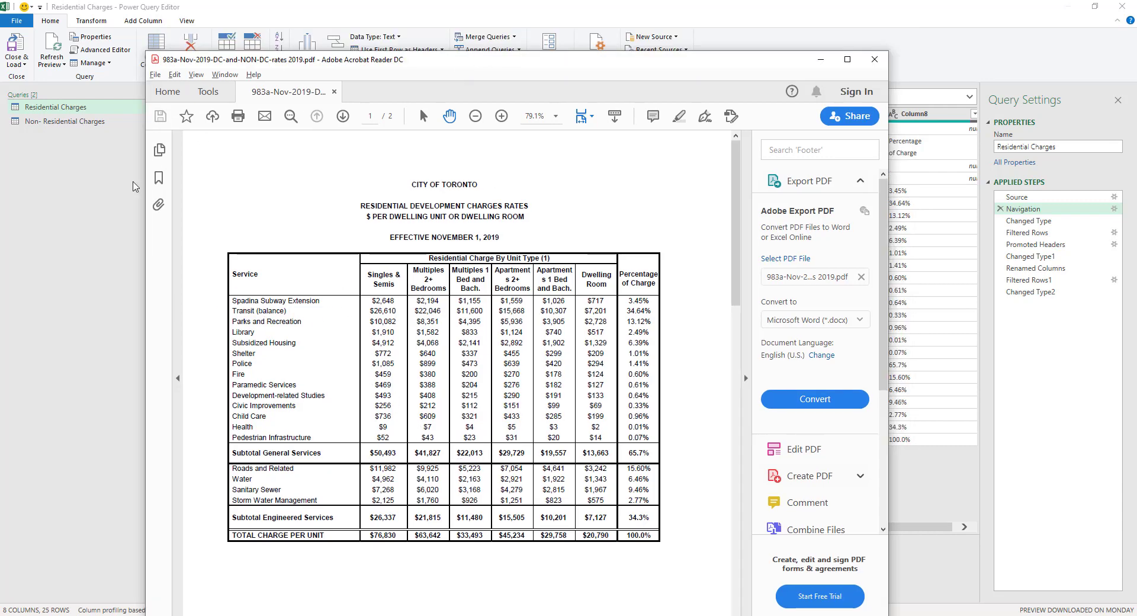
Step: Preview the Filtered Rows step and inspect the three-row header fragments (2+, Singles & Semis, Bach., Percentage of Charge)
click(874, 59)
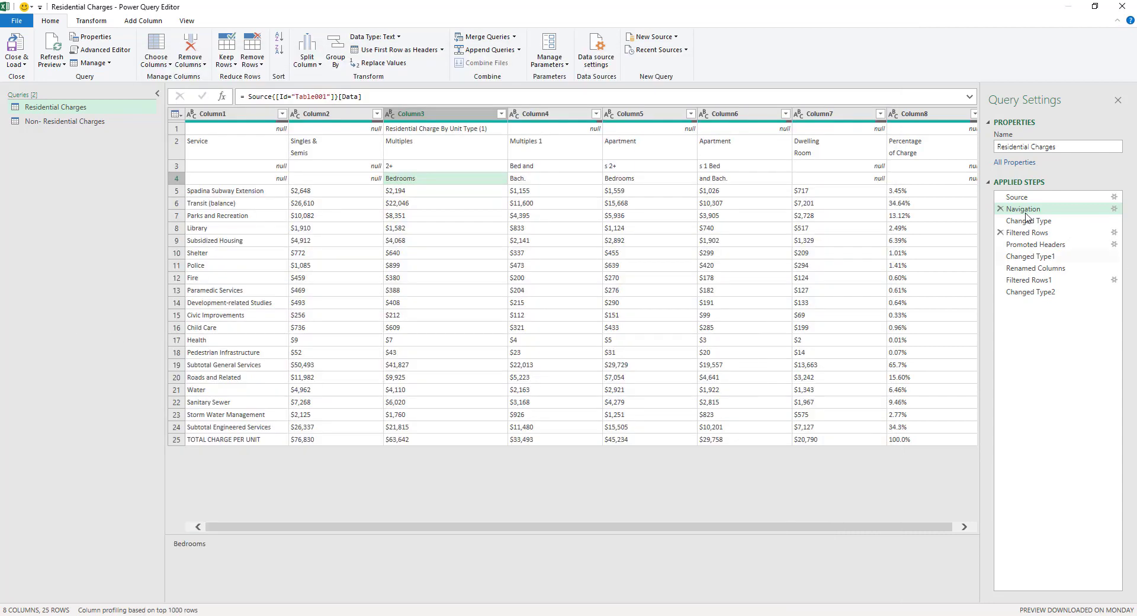
click(1029, 232)
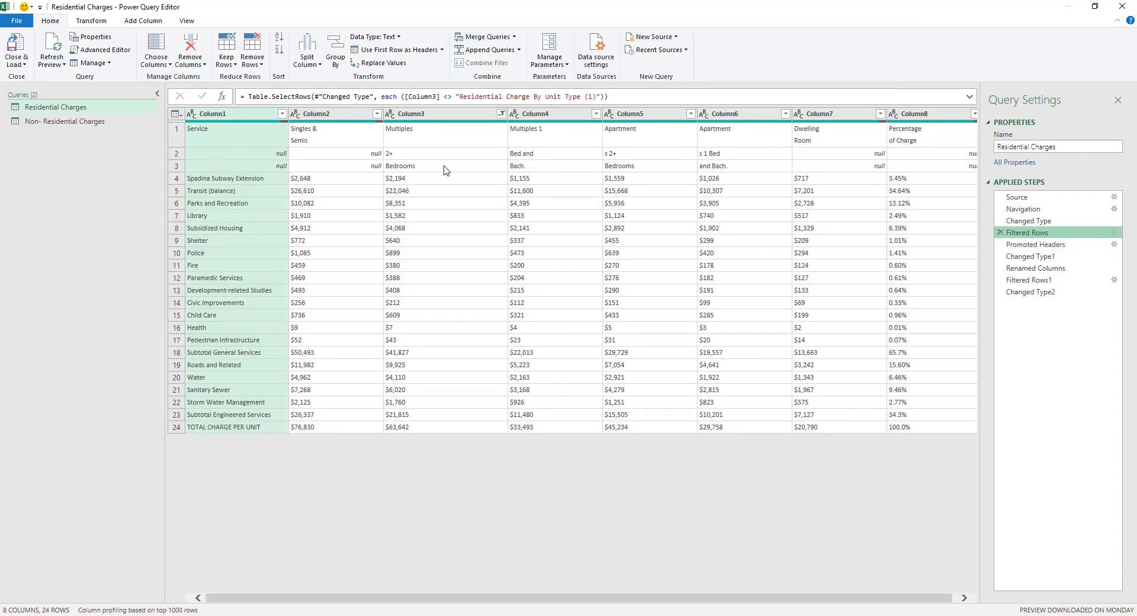
mouse_move(1026, 233)
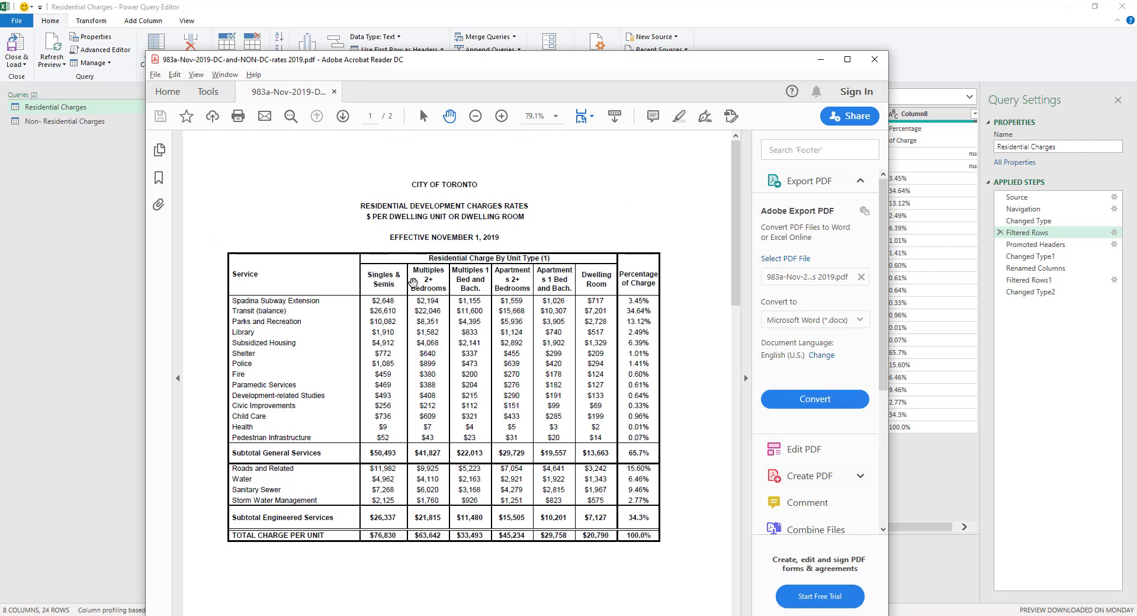
mouse_move(840, 266)
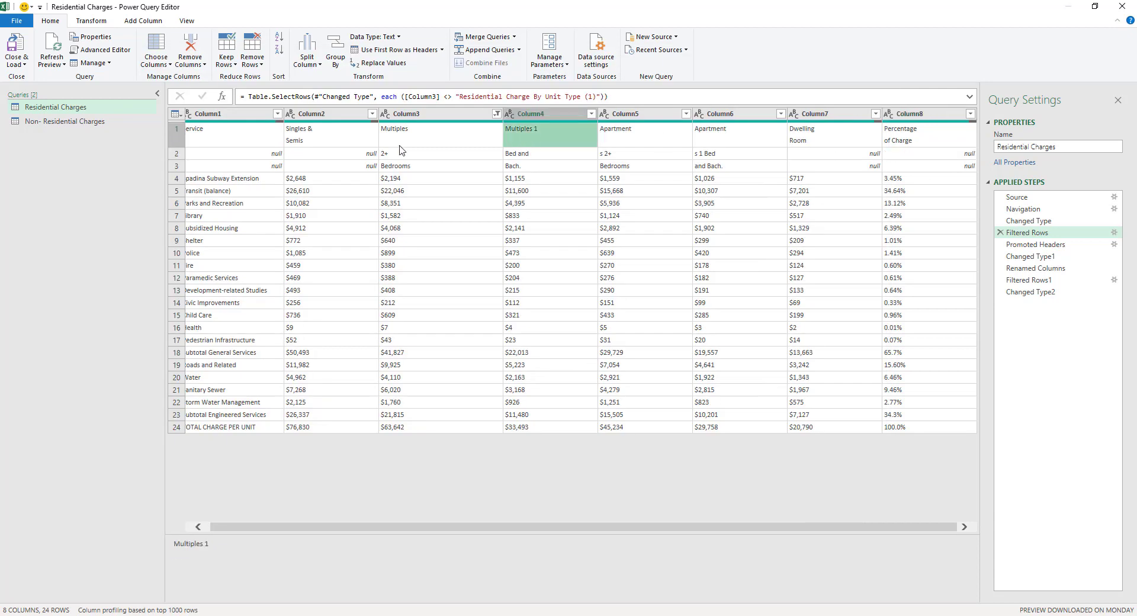
click(330, 134)
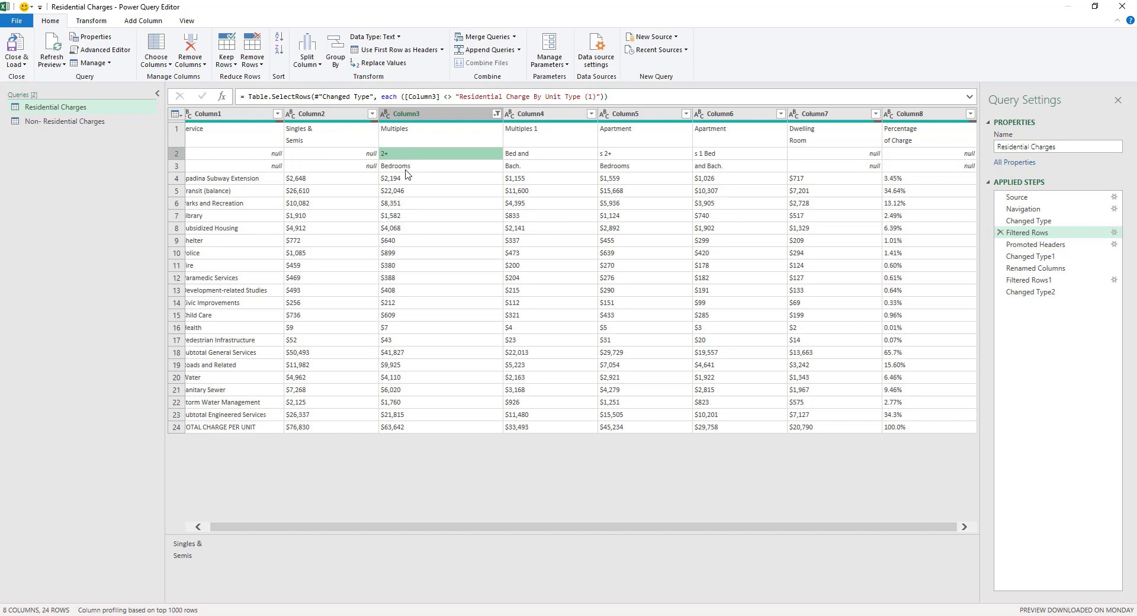
click(325, 134)
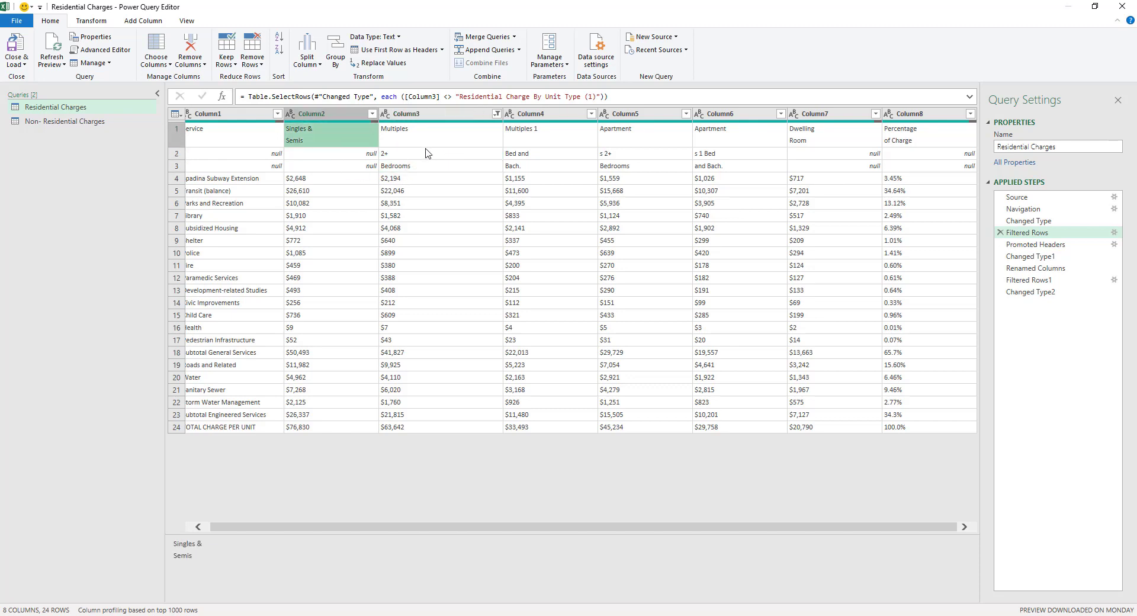
click(513, 166)
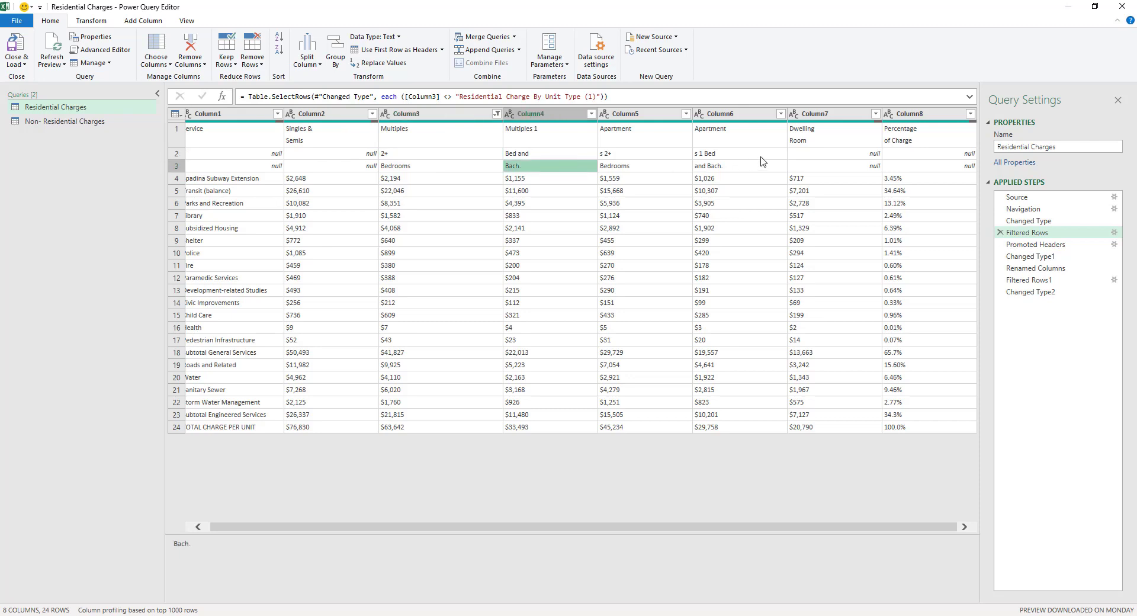
click(929, 153)
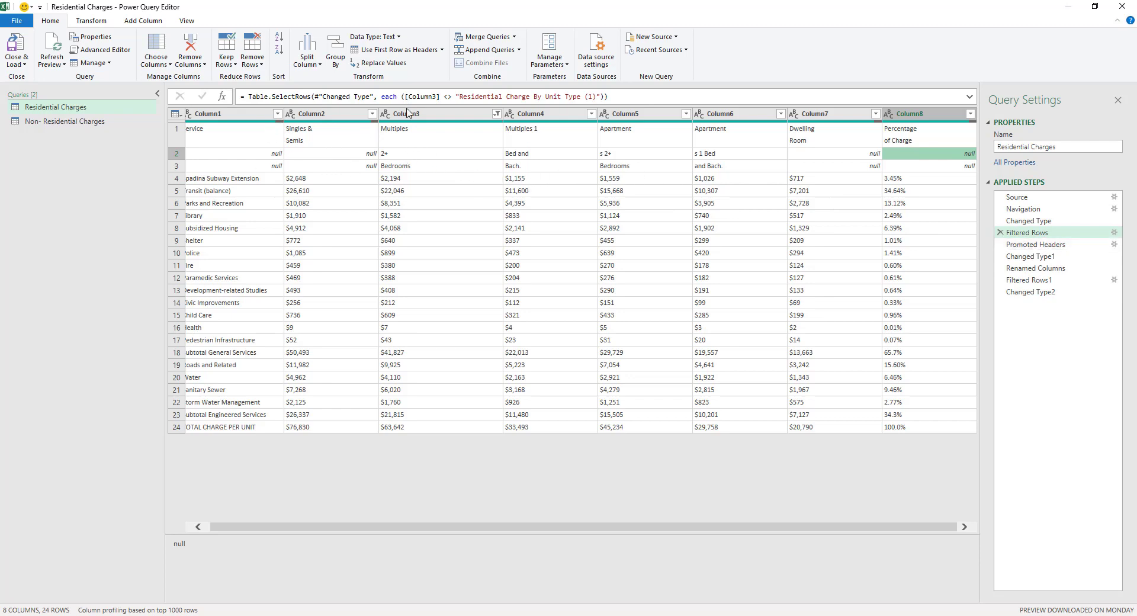
mouse_move(379, 161)
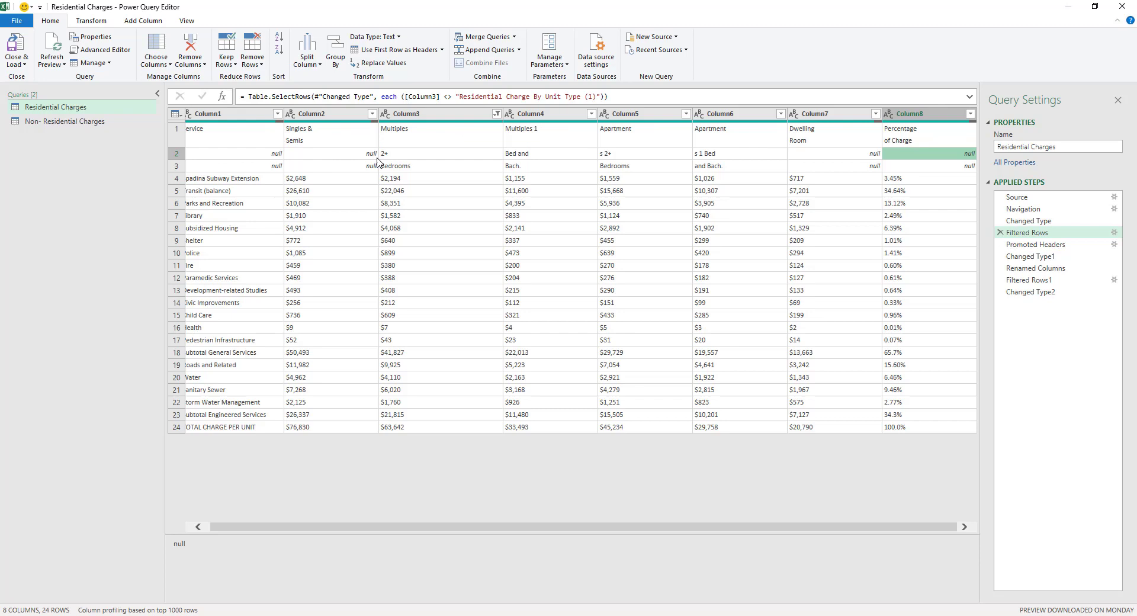
mouse_move(447, 149)
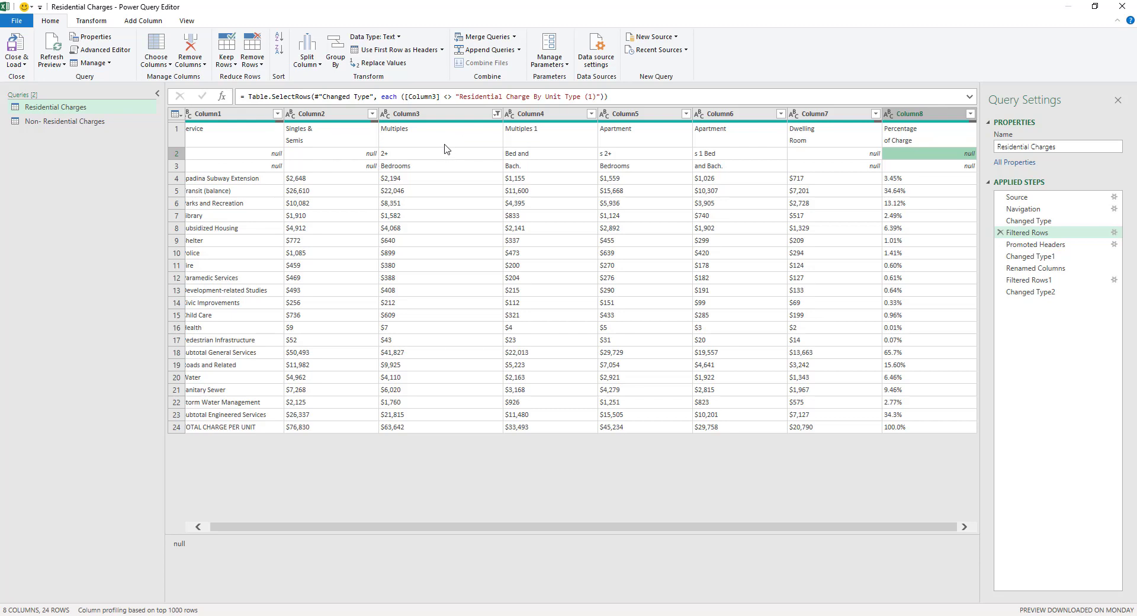
mouse_move(446, 150)
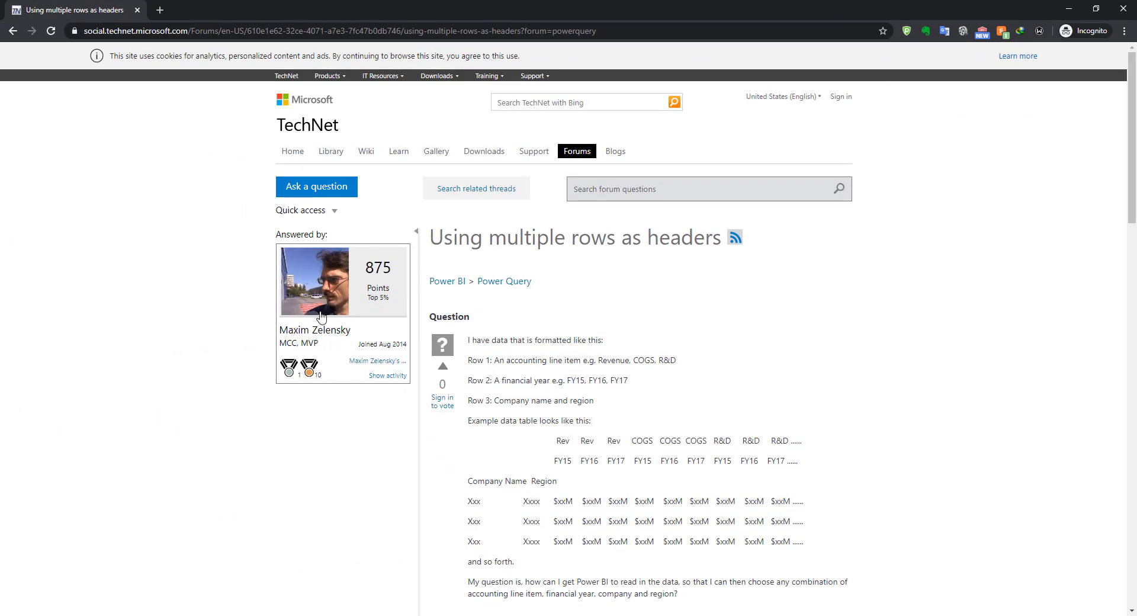
Step: Scroll the TechNet thread down to the answer's numbered transpose-and-merge steps
scroll(down, 3)
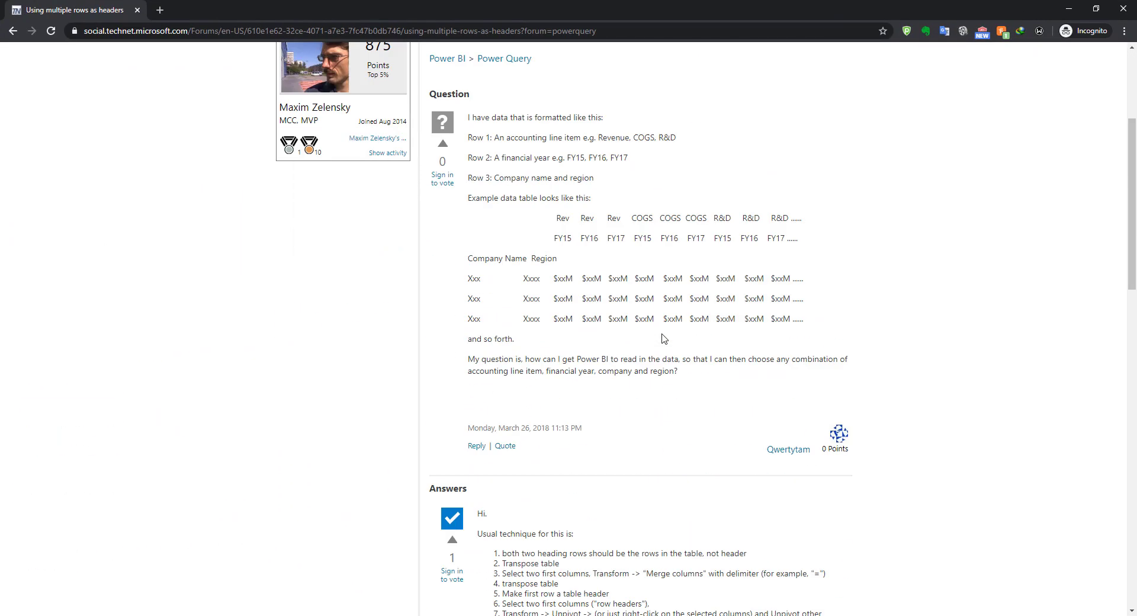
scroll(down, 3)
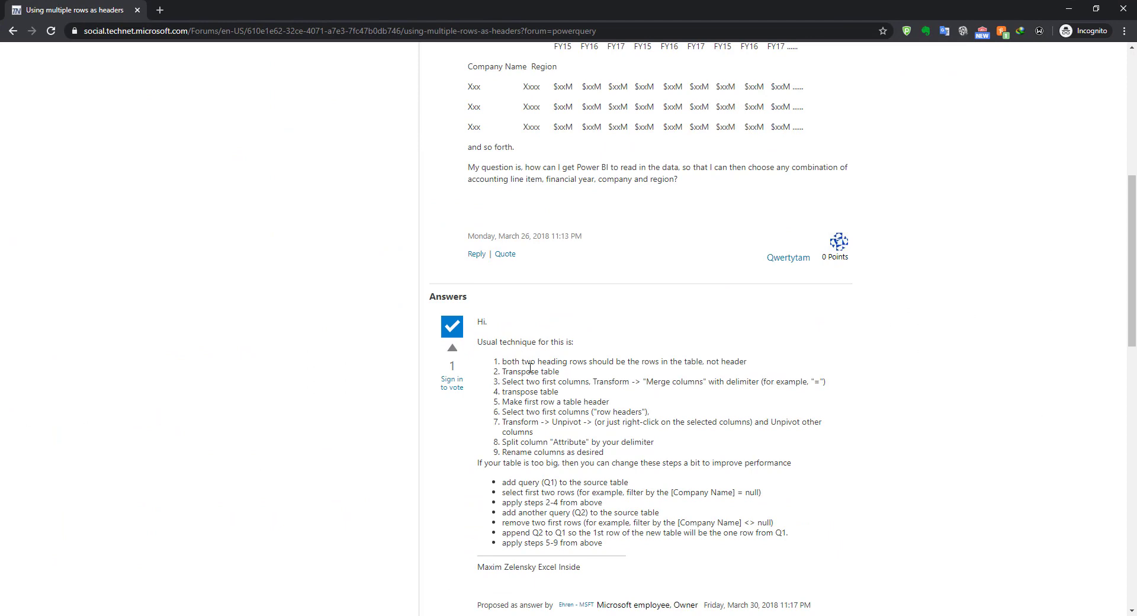
mouse_move(573, 395)
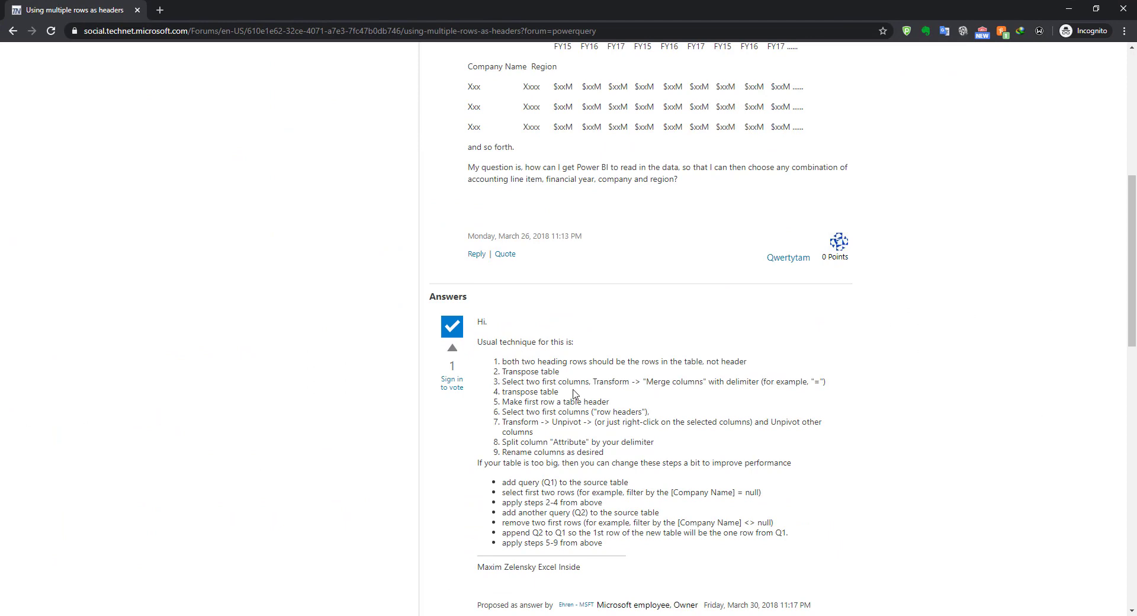
mouse_move(666, 405)
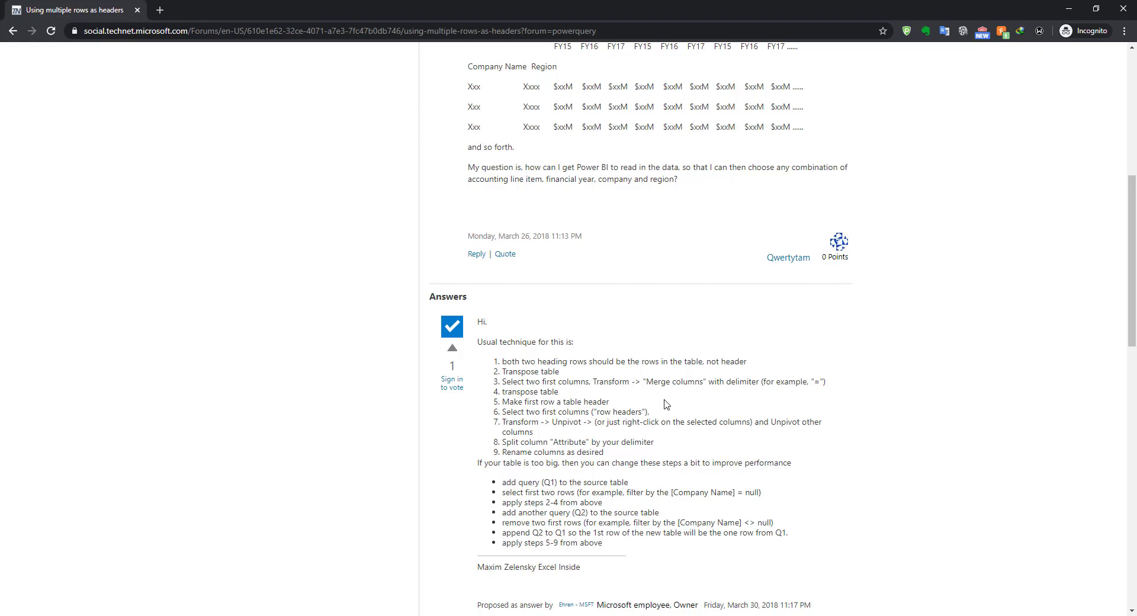
mouse_move(547, 395)
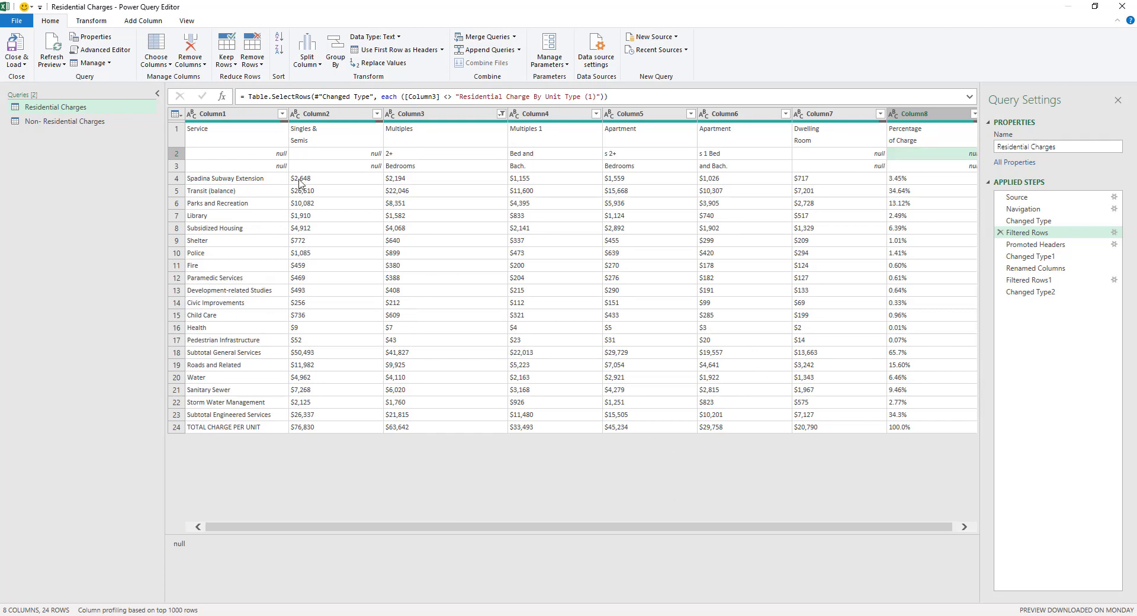
Step: Delete the Promoted Headers step and every step after it, leaving the query ending at Filtered Rows
click(299, 178)
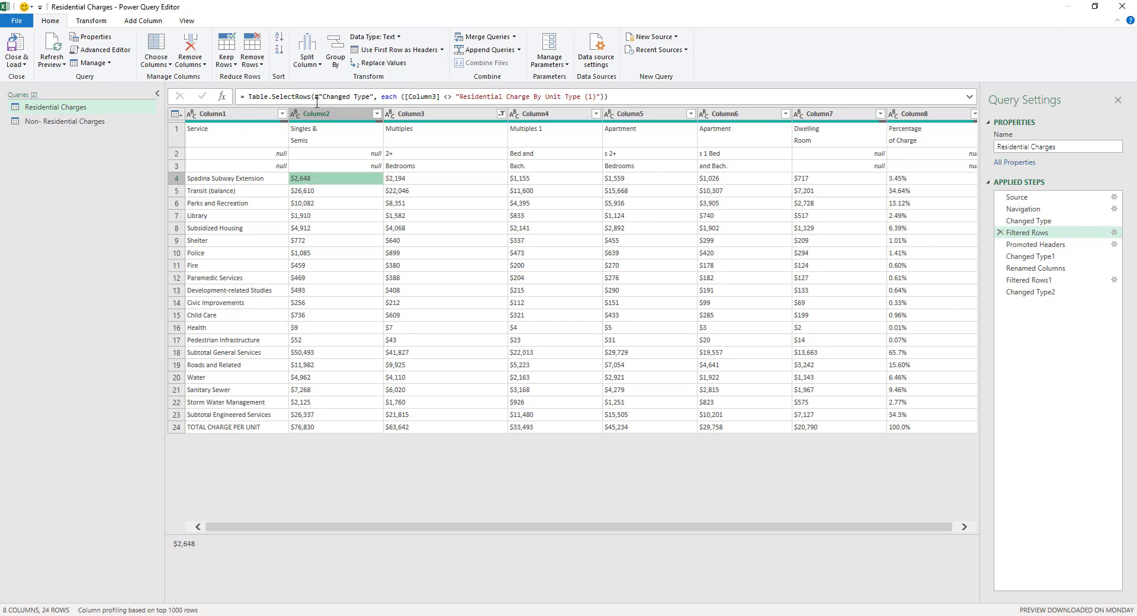
mouse_move(358, 148)
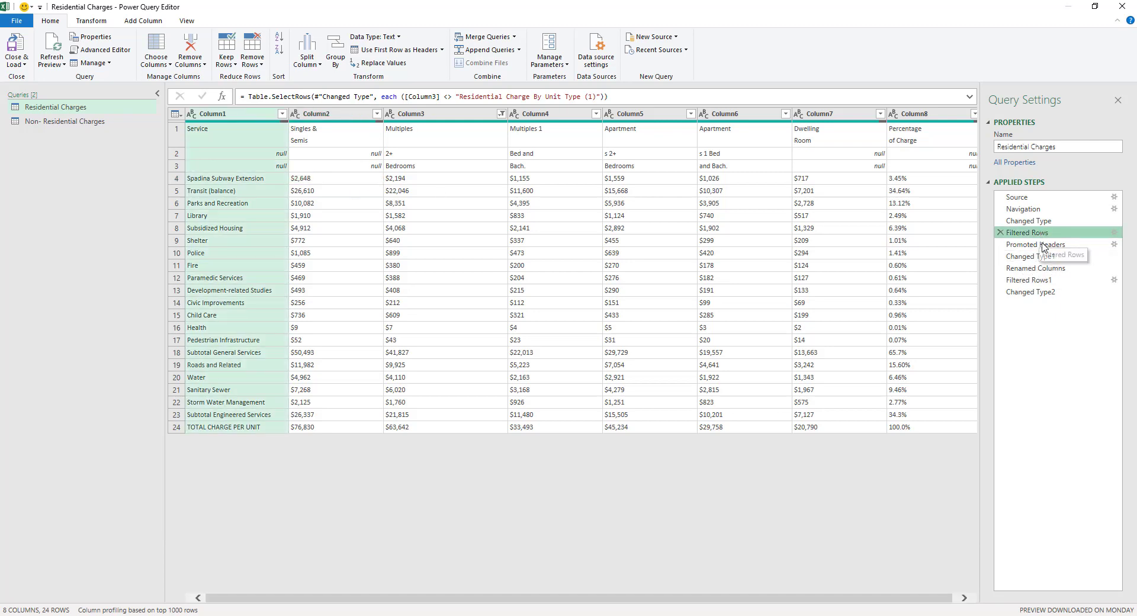
mouse_move(1036, 244)
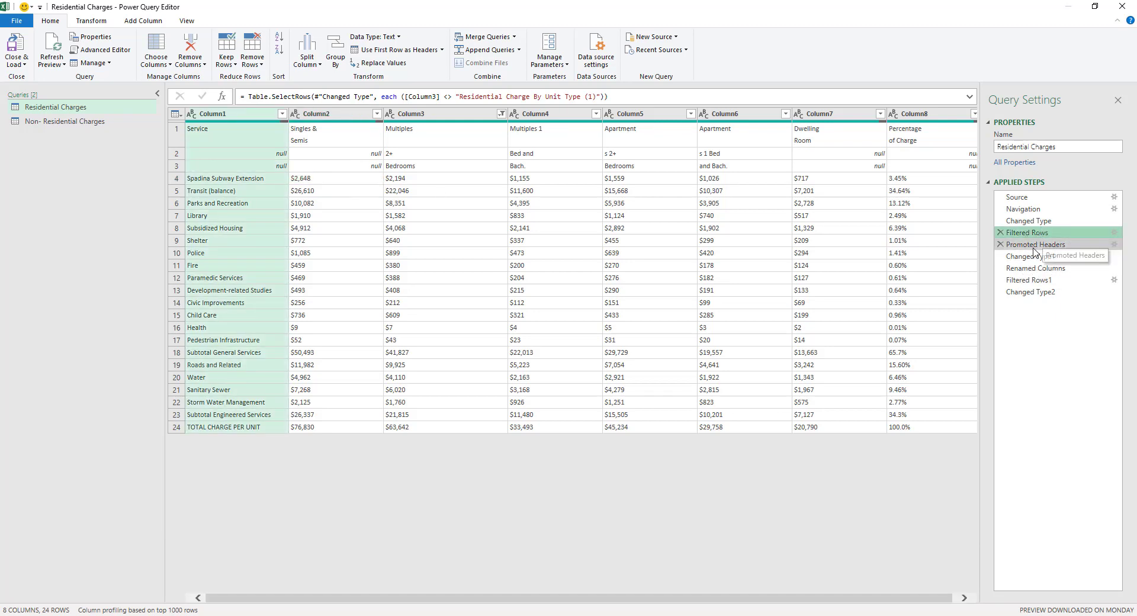
mouse_move(1033, 244)
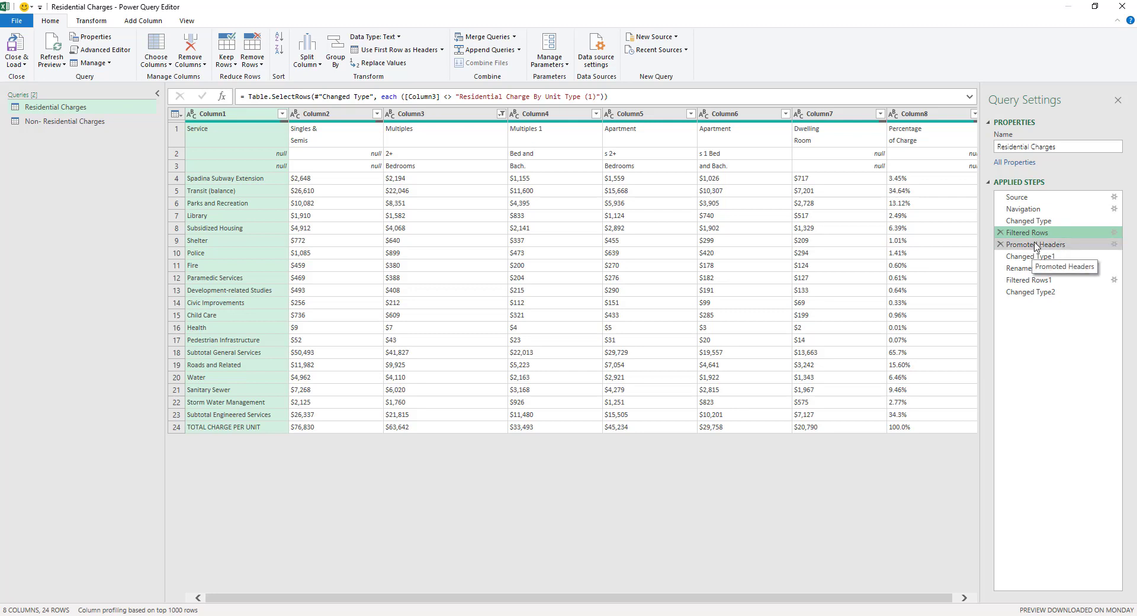
right_click(1033, 244)
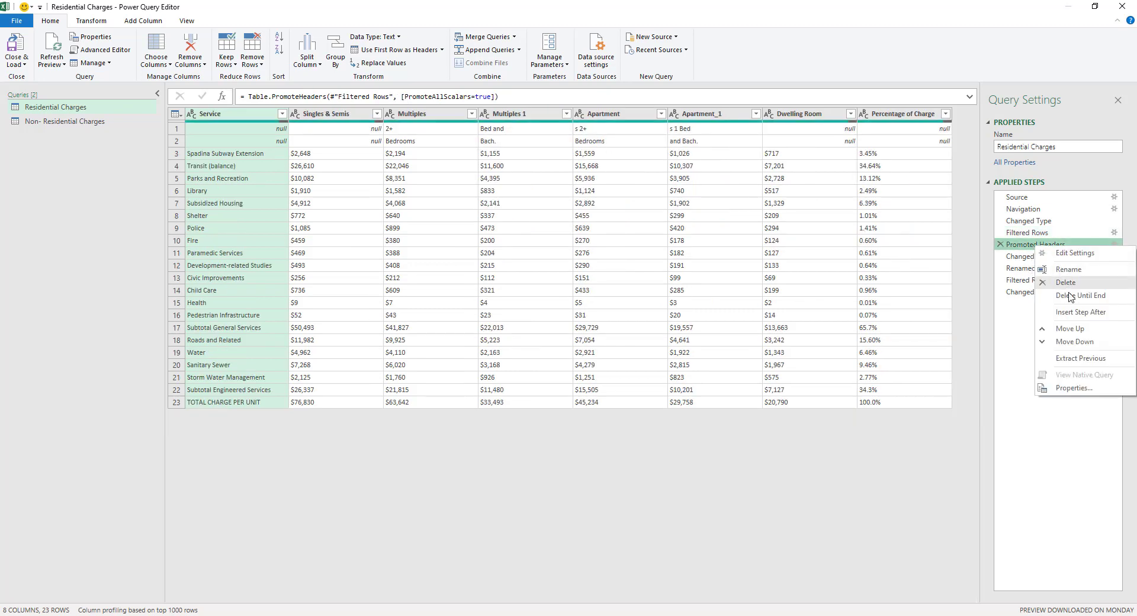
click(1082, 295)
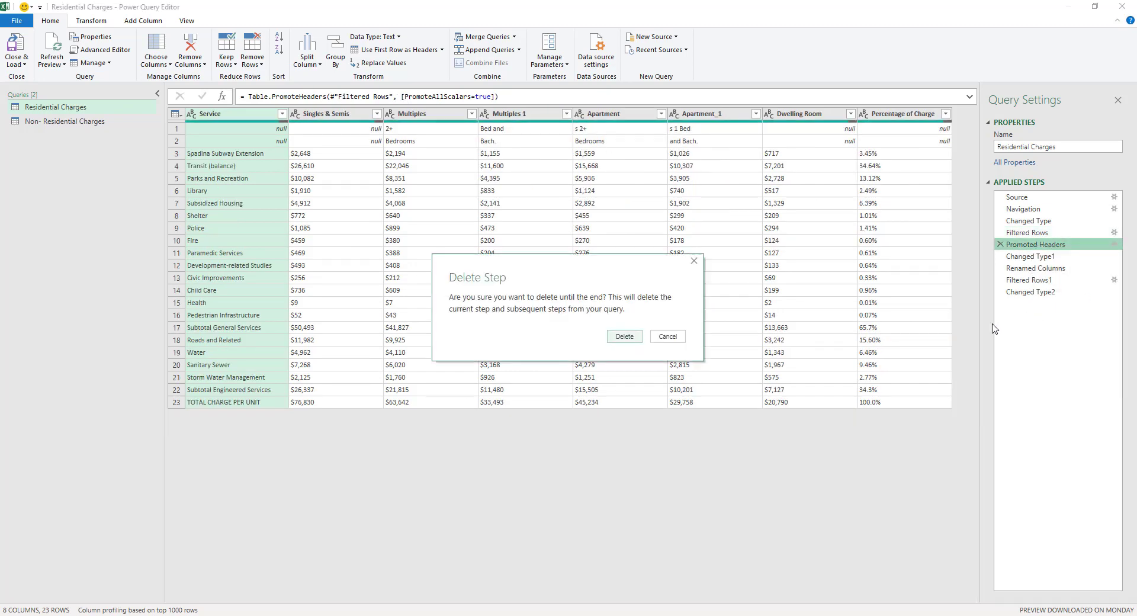
click(623, 337)
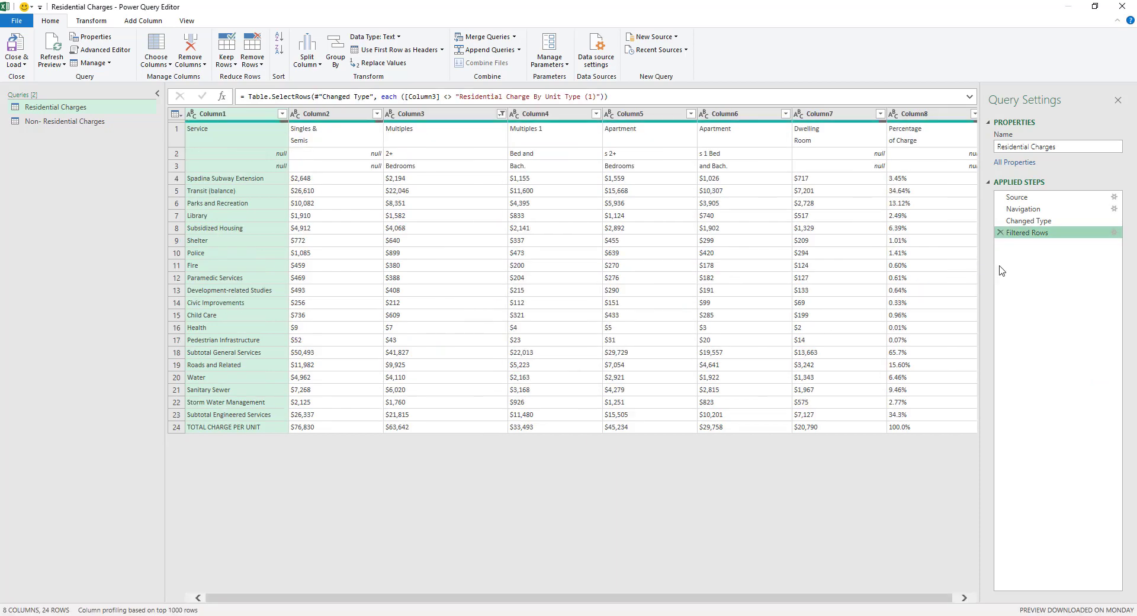
mouse_move(282, 131)
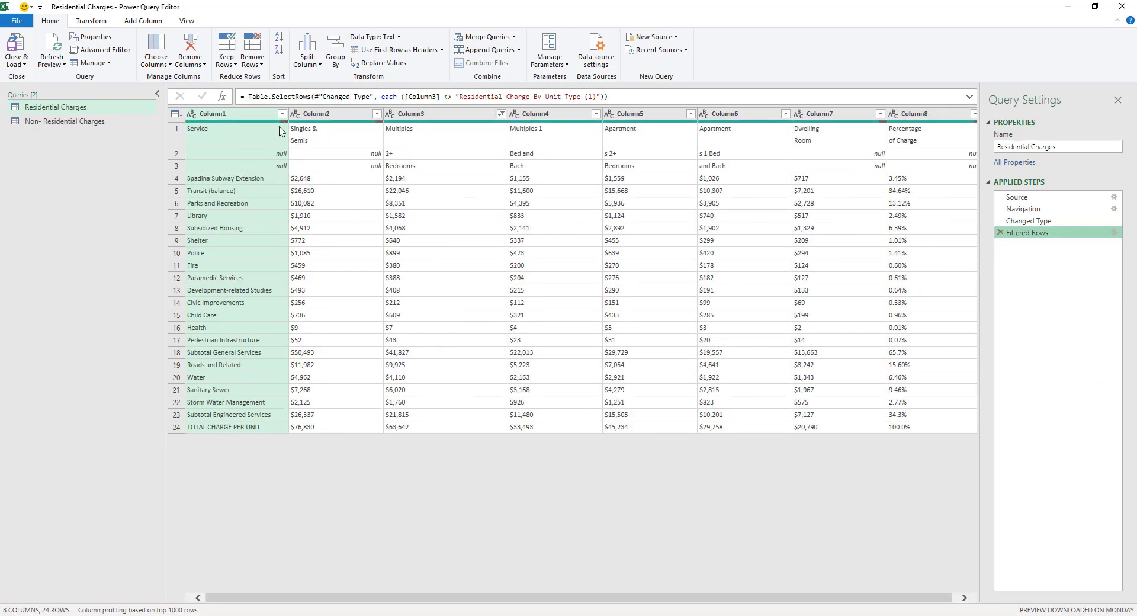
mouse_move(691, 136)
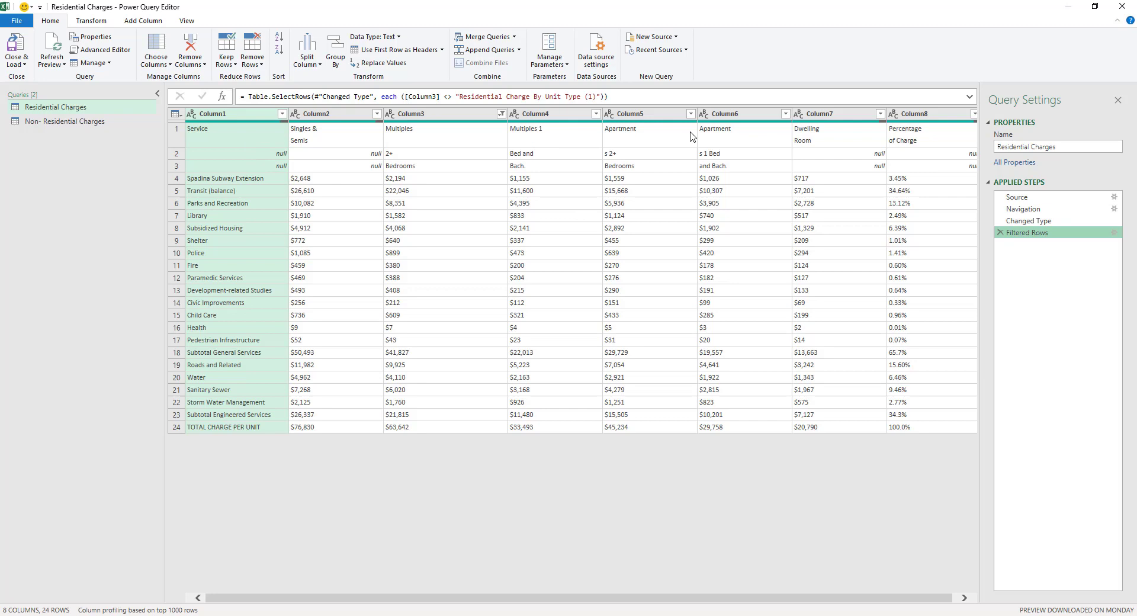
mouse_move(920, 171)
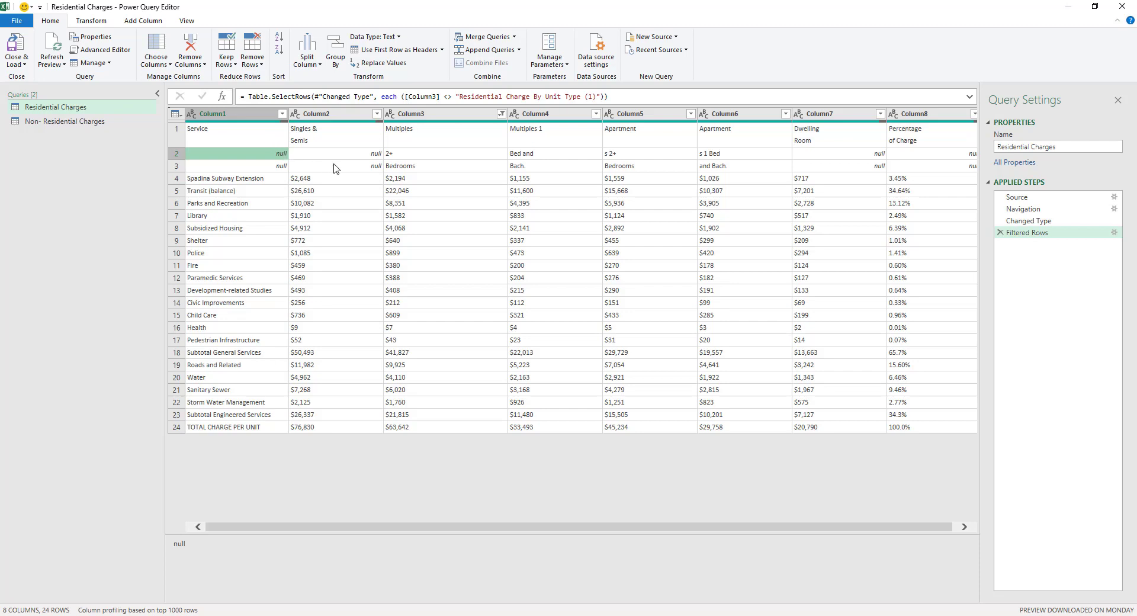
Step: Transpose the table so header fragments run down the first columns, then compare with the PDF
click(92, 20)
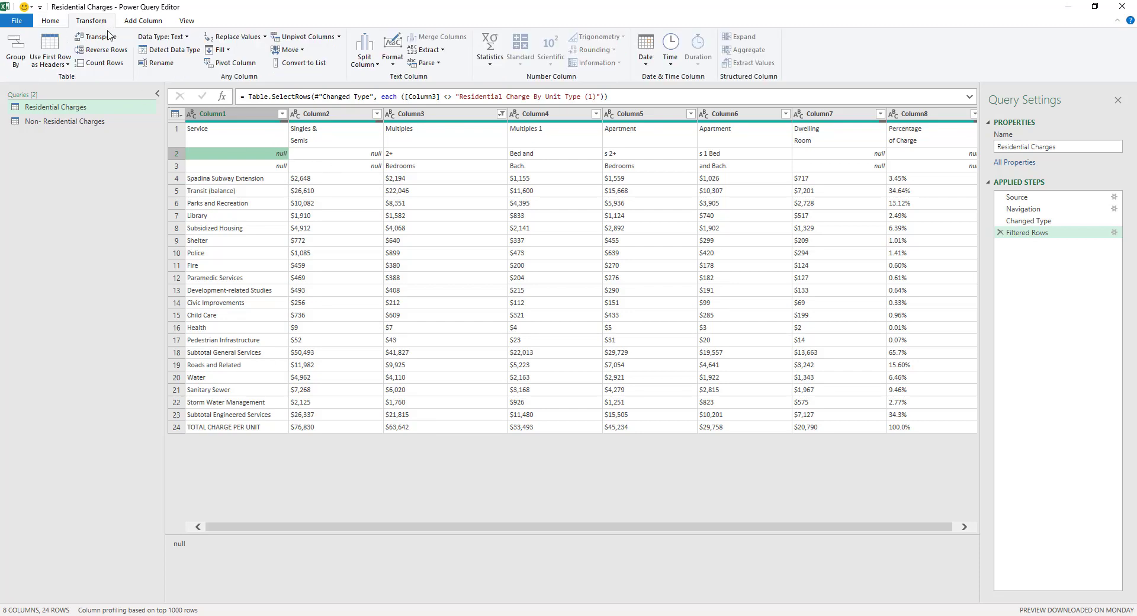
mouse_move(101, 36)
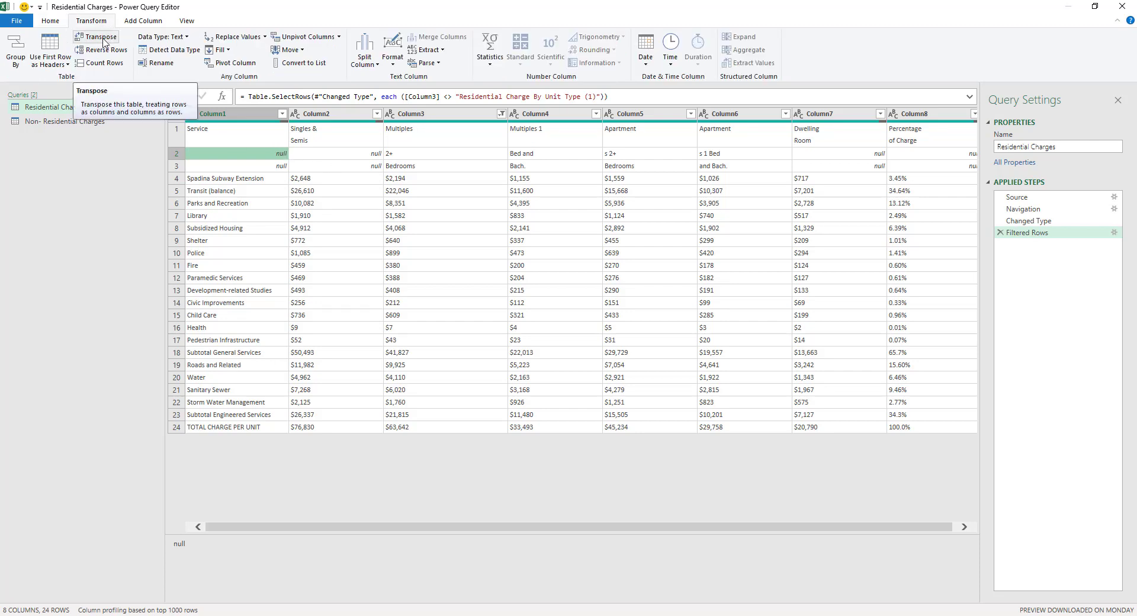
click(99, 37)
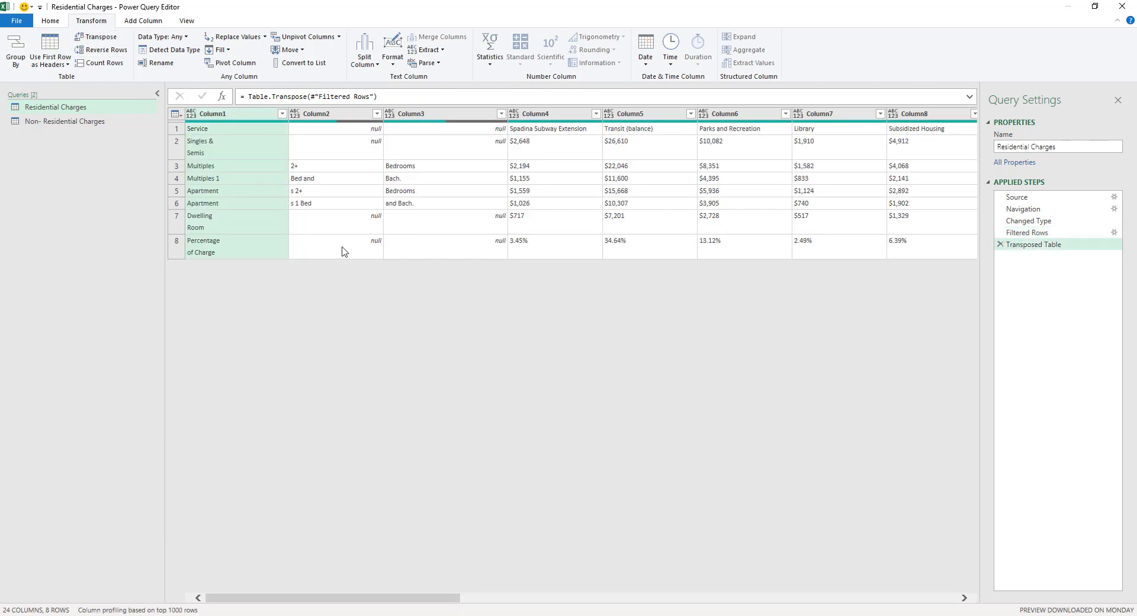
mouse_move(371, 164)
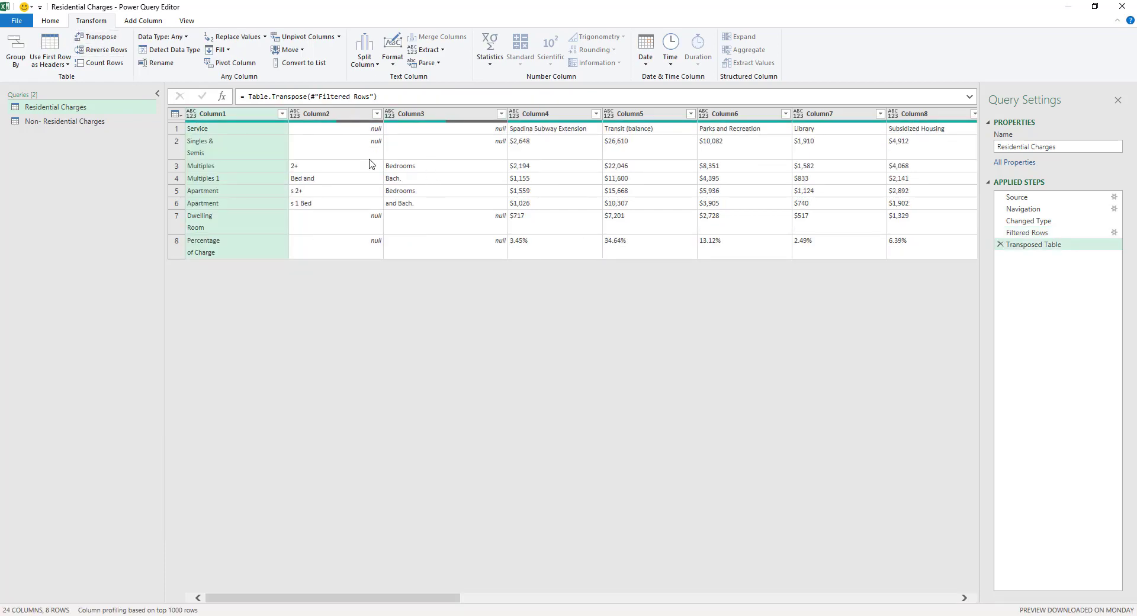
mouse_move(282, 267)
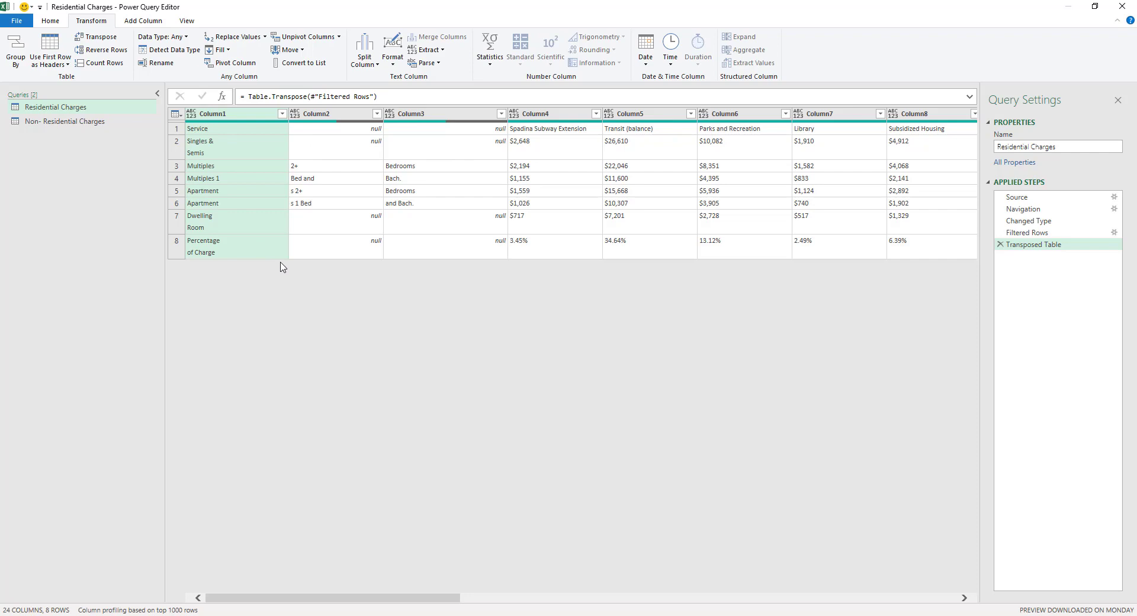
mouse_move(626, 210)
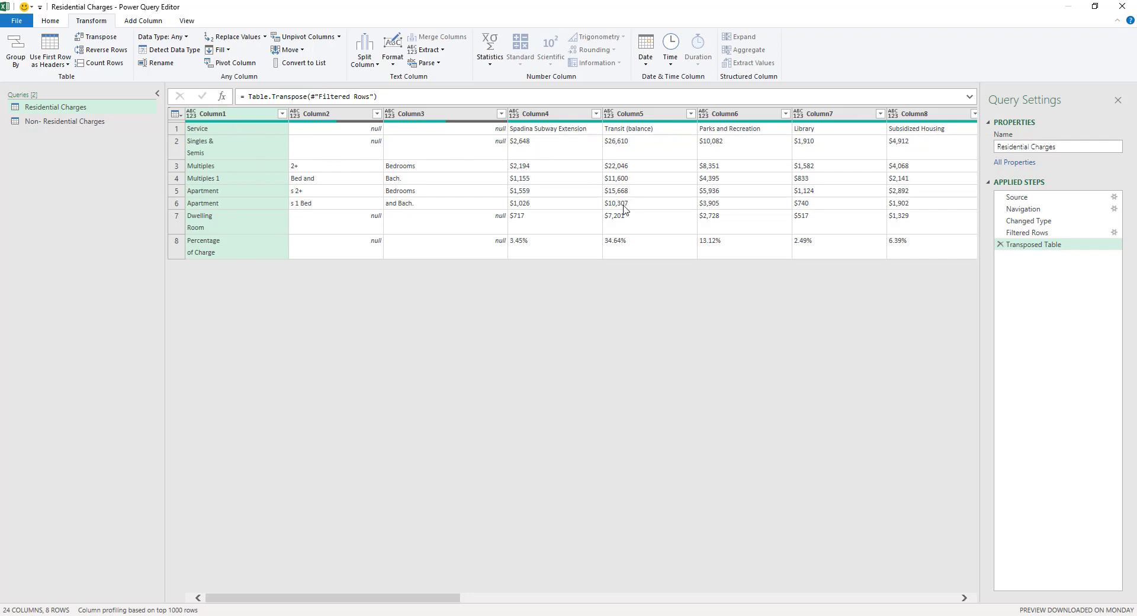
mouse_move(338, 265)
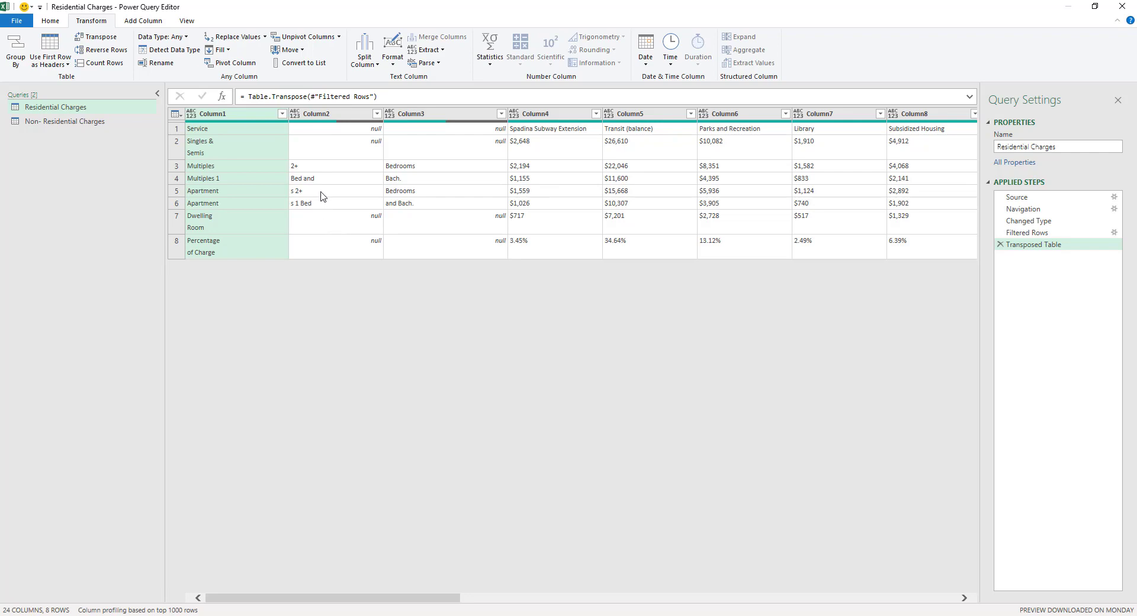
mouse_move(305, 312)
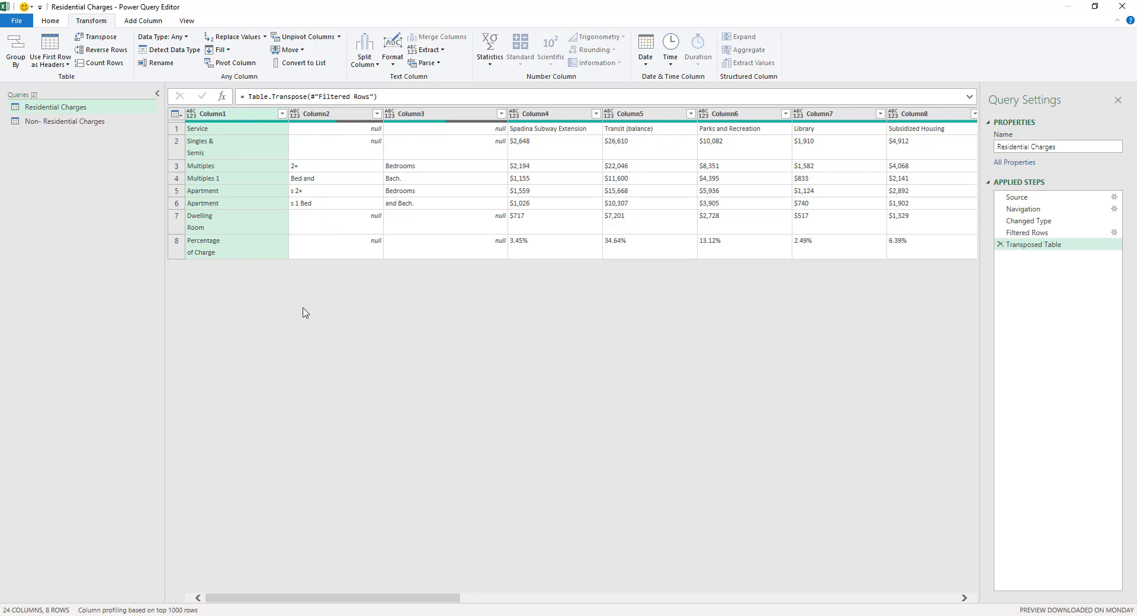
mouse_move(261, 153)
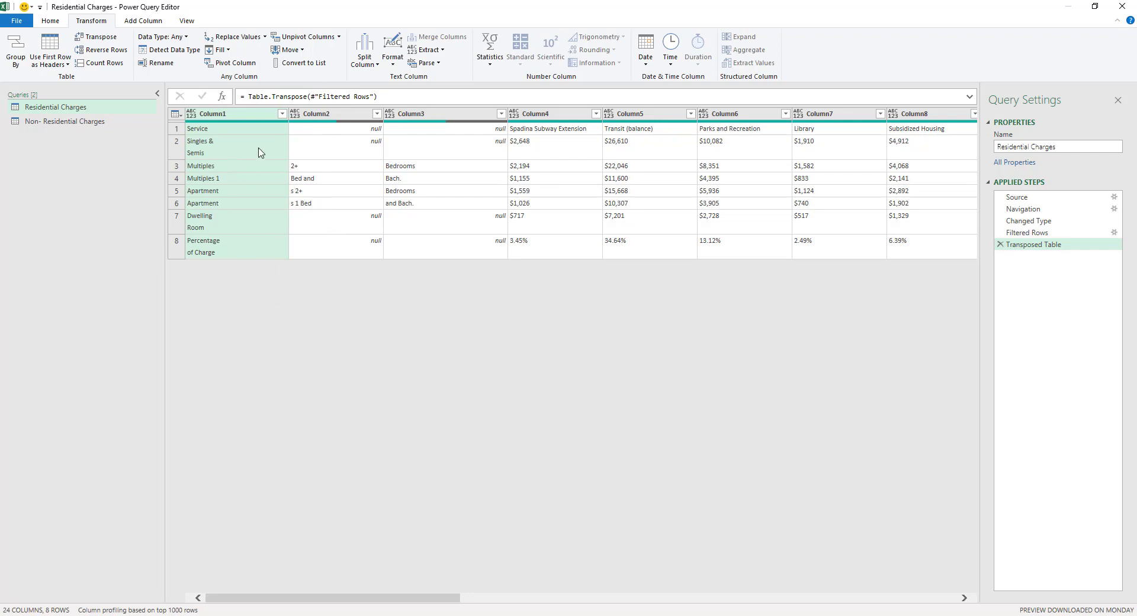
mouse_move(245, 180)
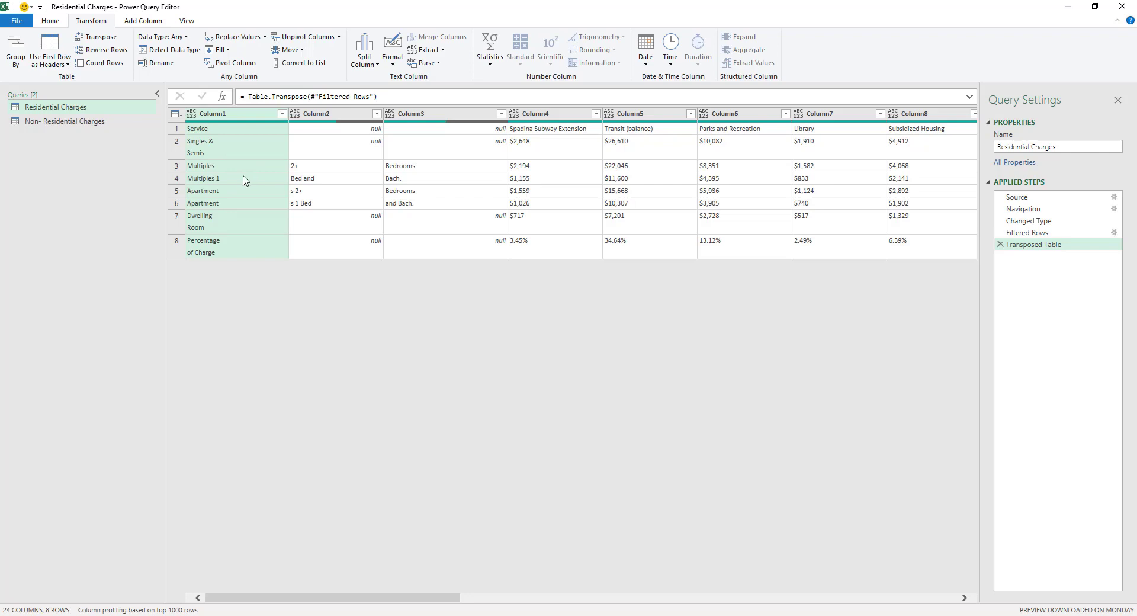
mouse_move(441, 147)
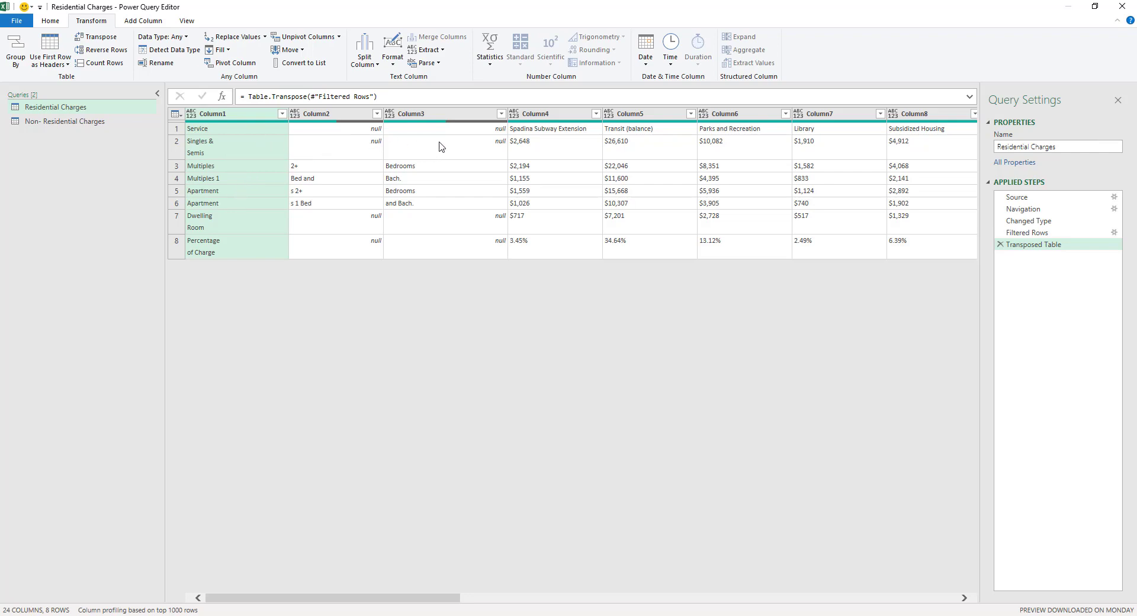
mouse_move(515, 141)
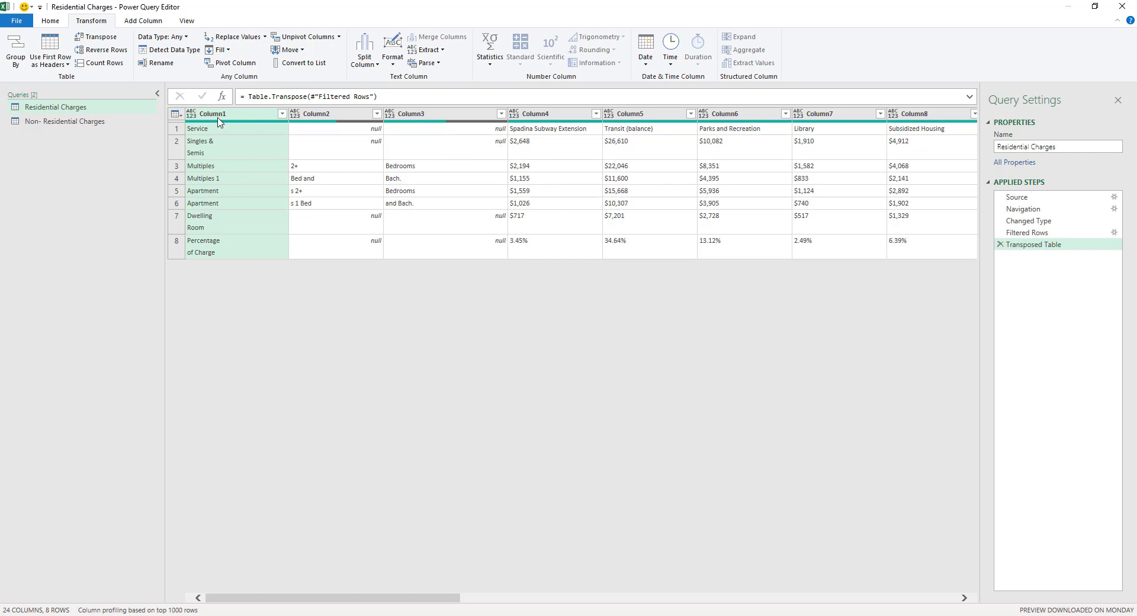
mouse_move(431, 202)
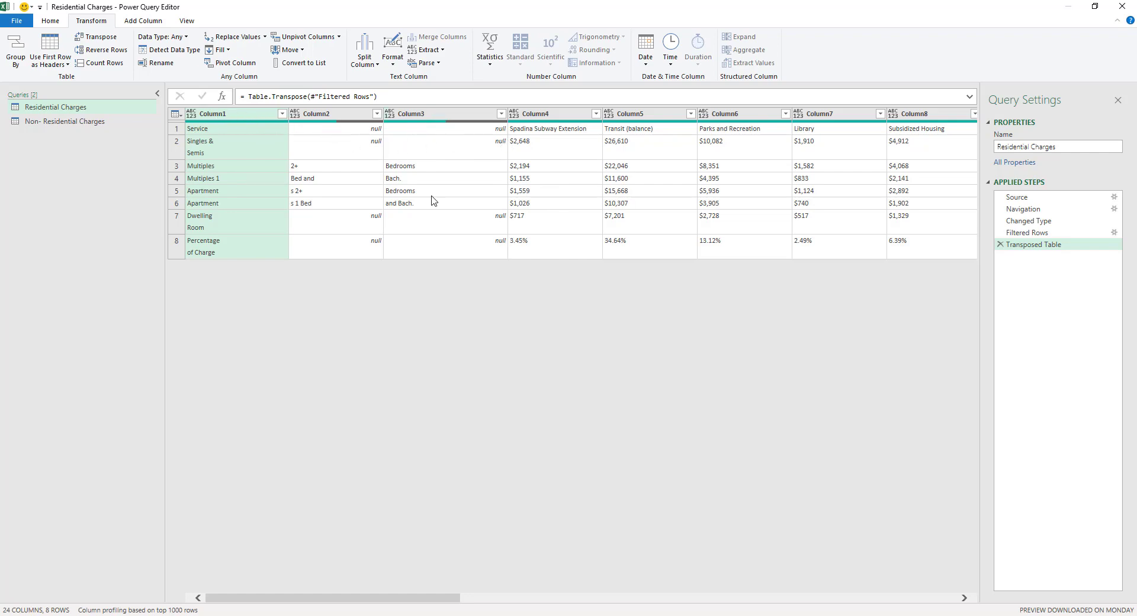
mouse_move(327, 157)
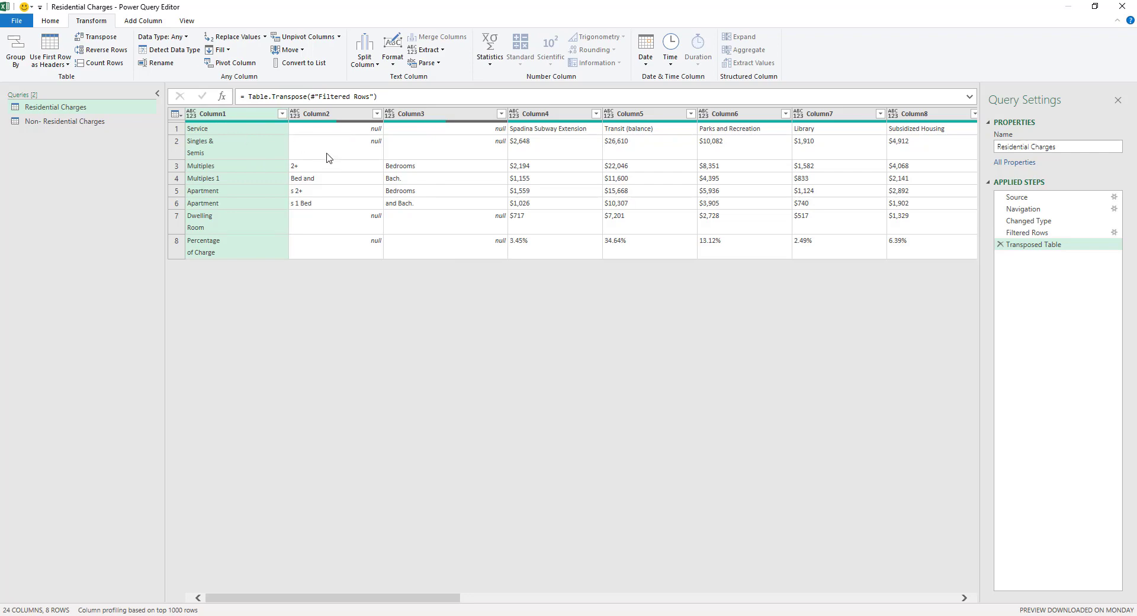
click(401, 189)
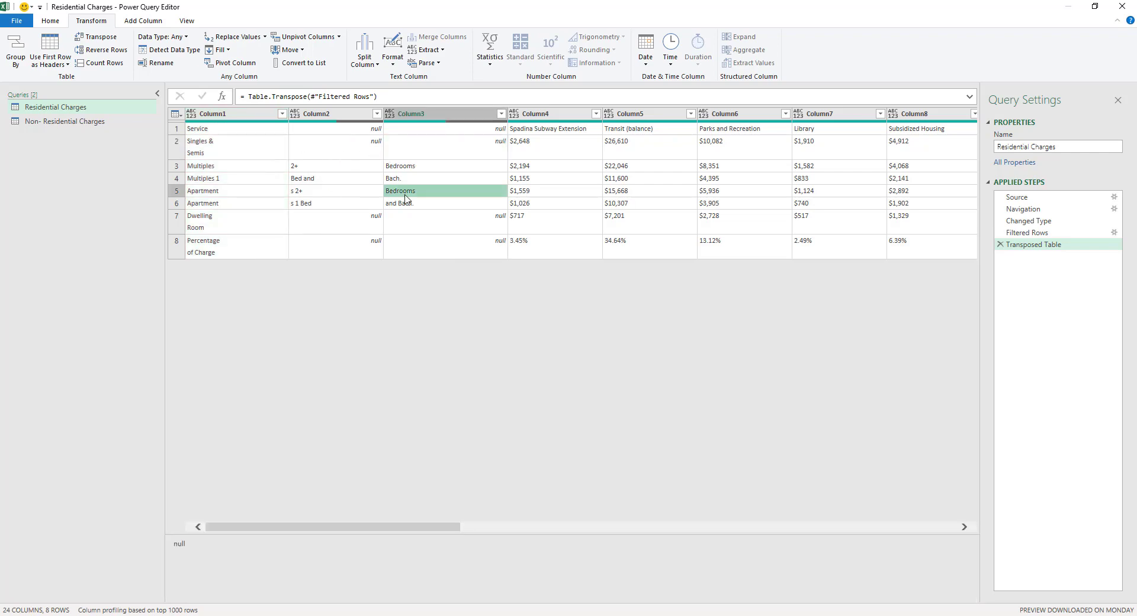
click(201, 166)
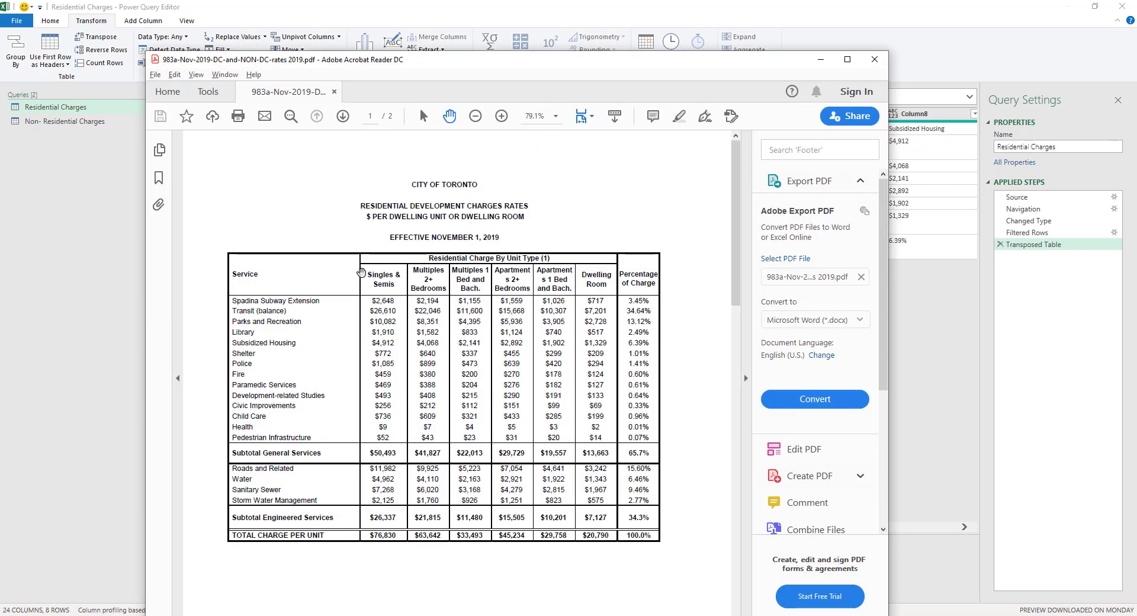
mouse_move(403, 289)
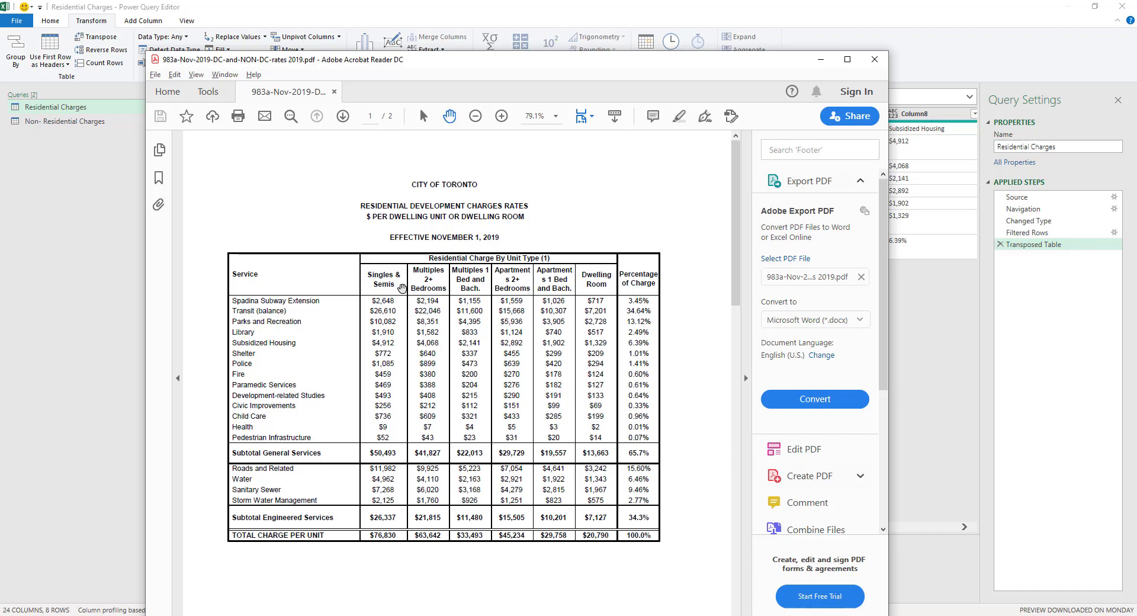
mouse_move(478, 293)
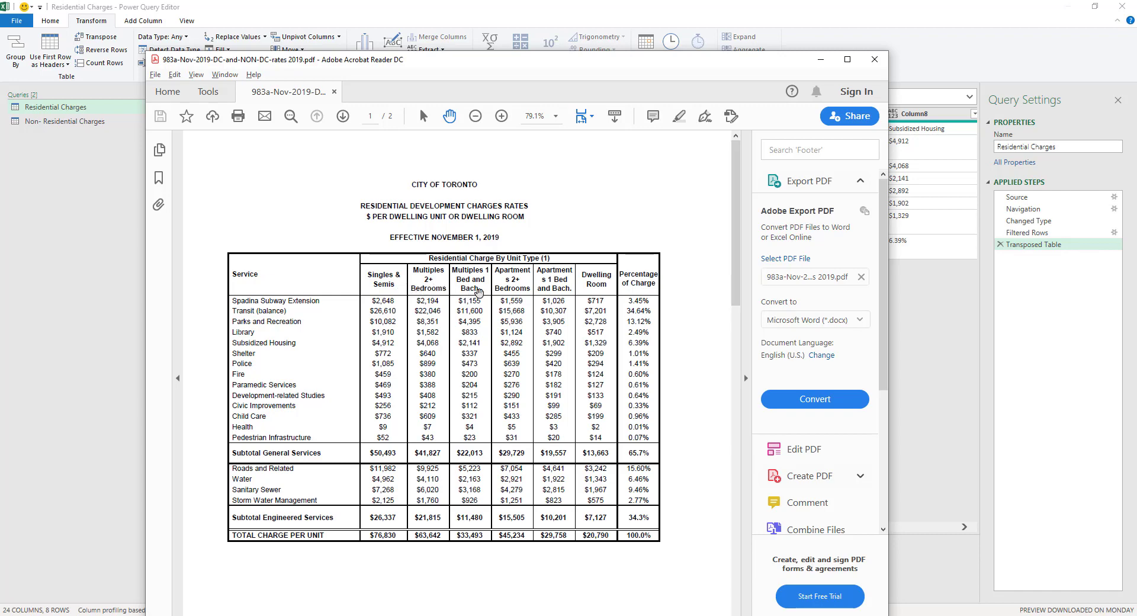
mouse_move(76, 234)
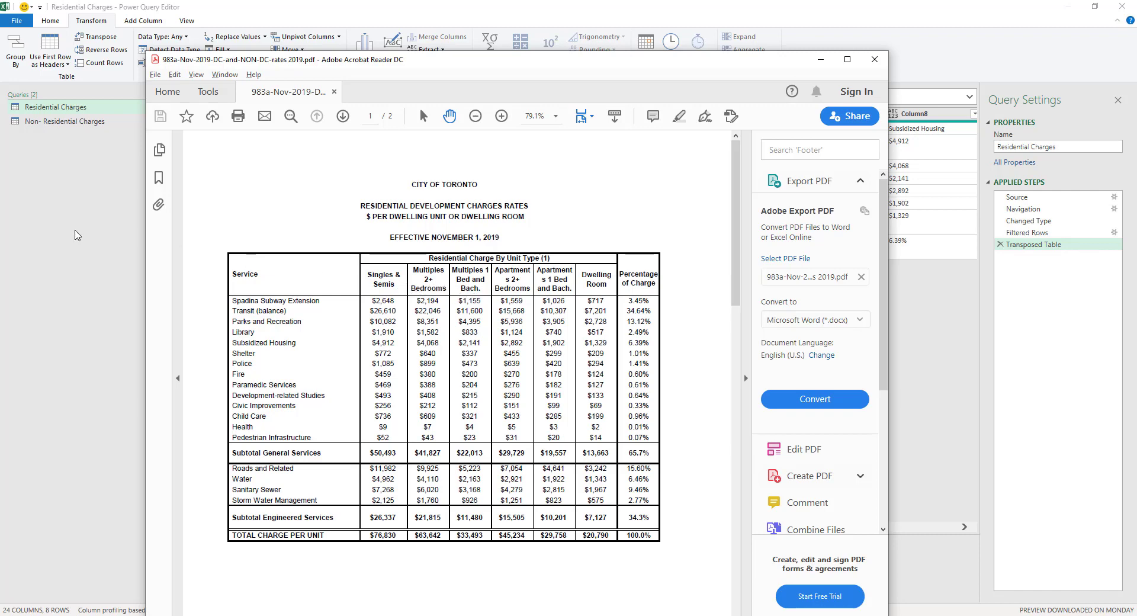
click(874, 59)
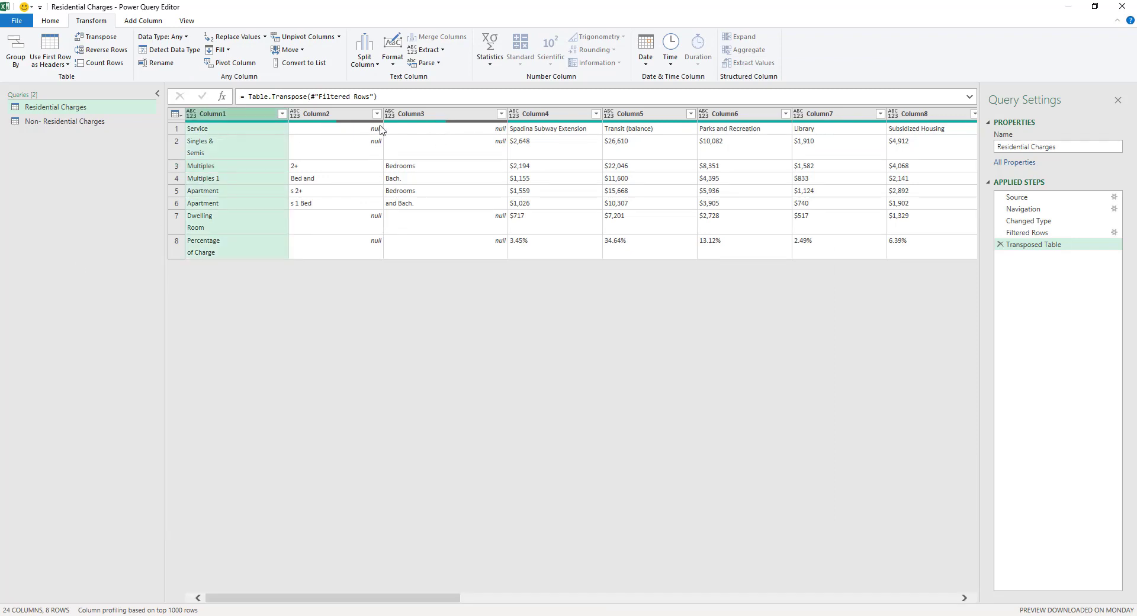
mouse_move(419, 130)
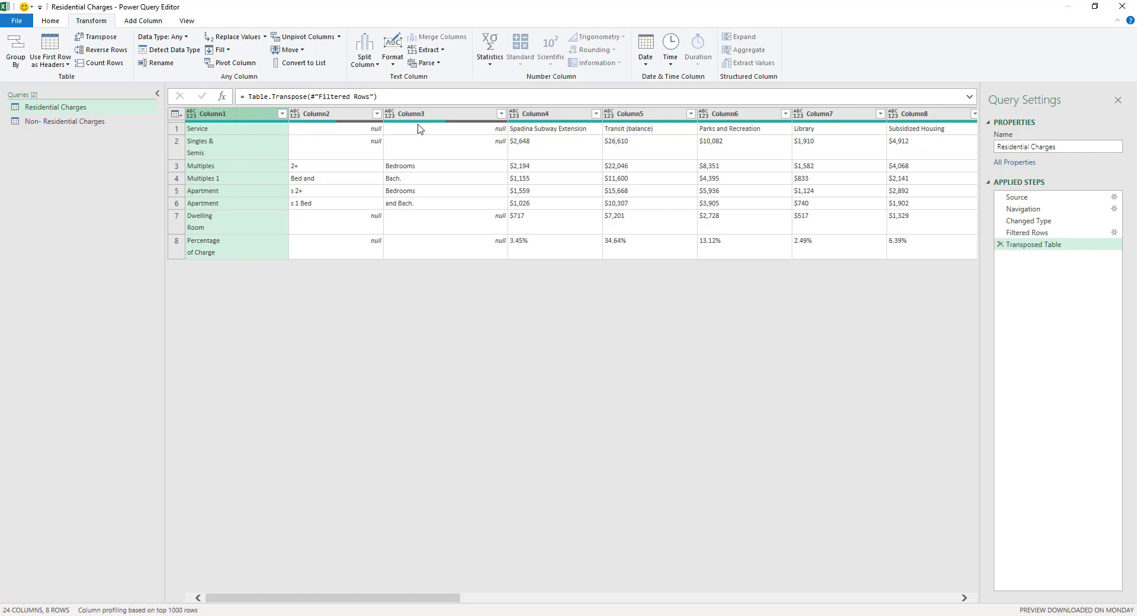
Step: Merge the first three label columns with a Space separator into one Merged Columns column
key(shift)
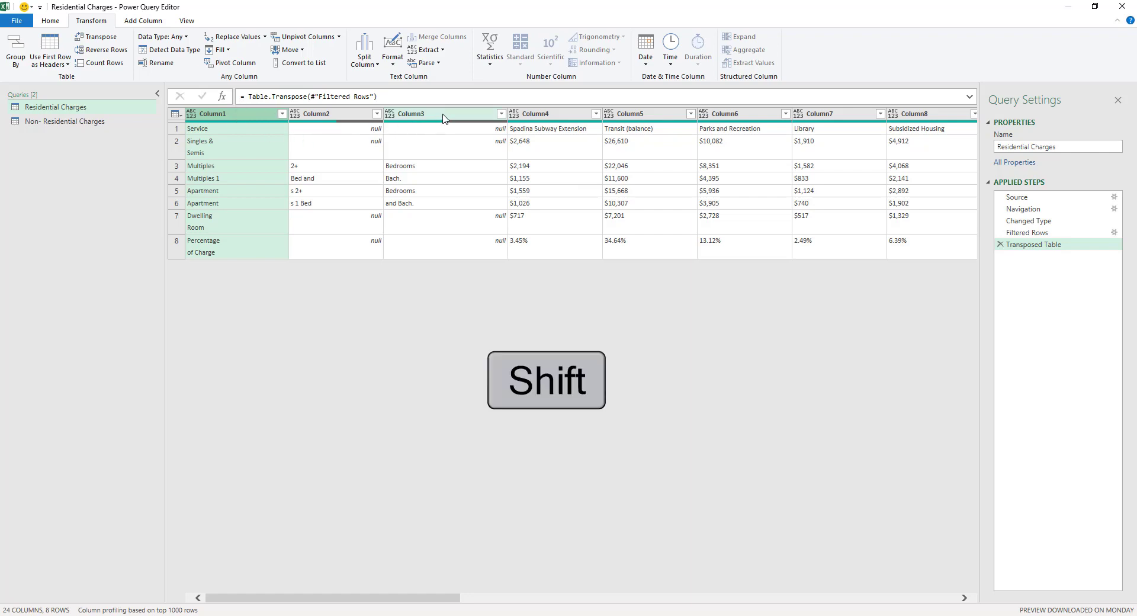
click(410, 114)
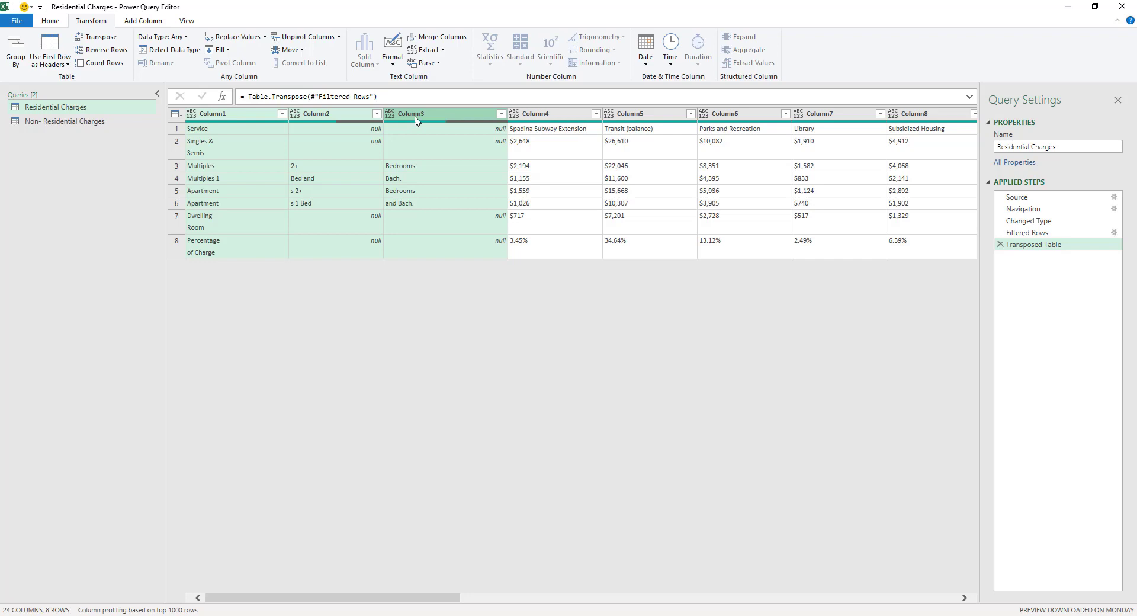
mouse_move(470, 275)
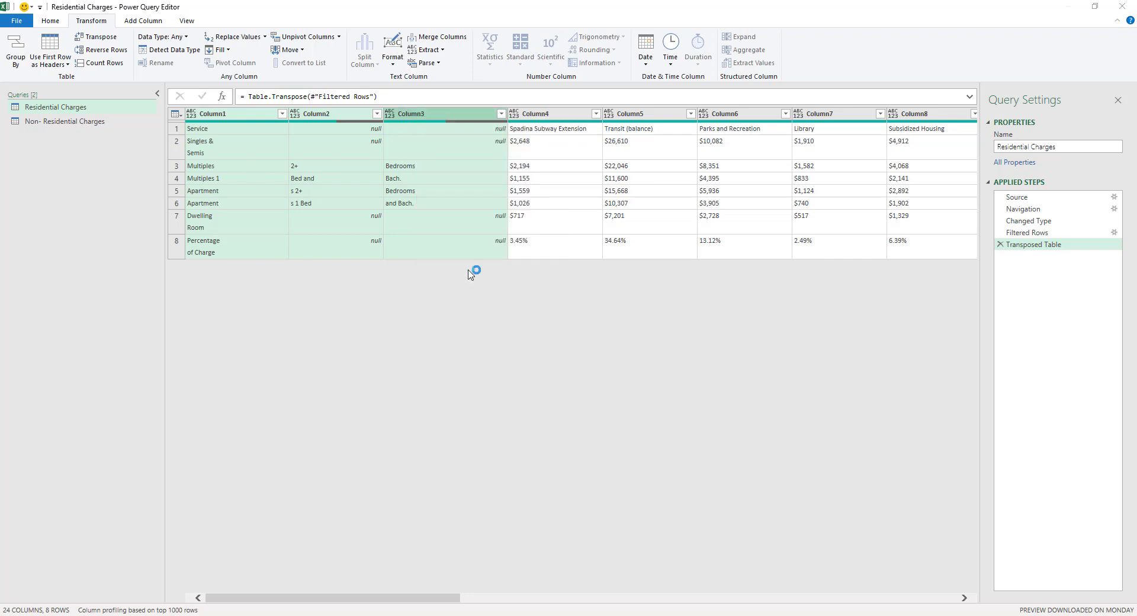
click(440, 37)
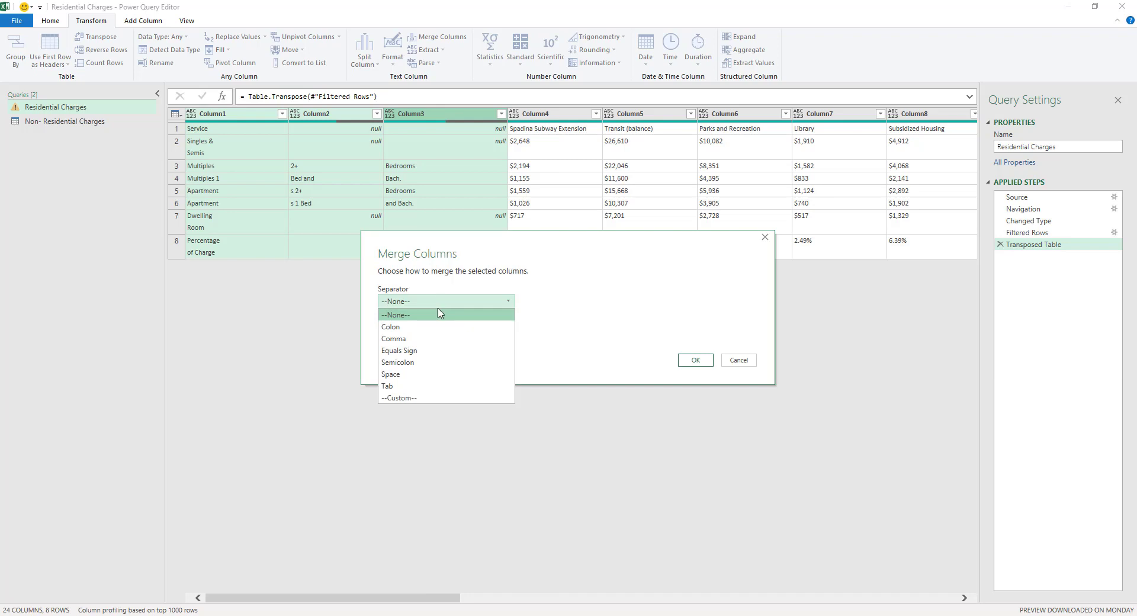
mouse_move(424, 374)
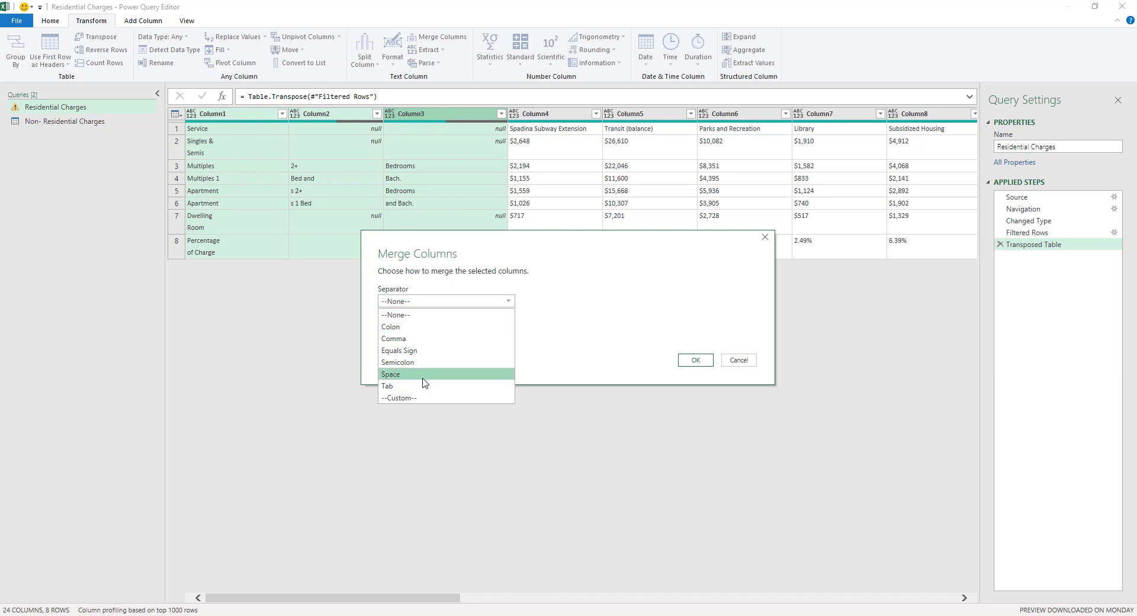
click(390, 374)
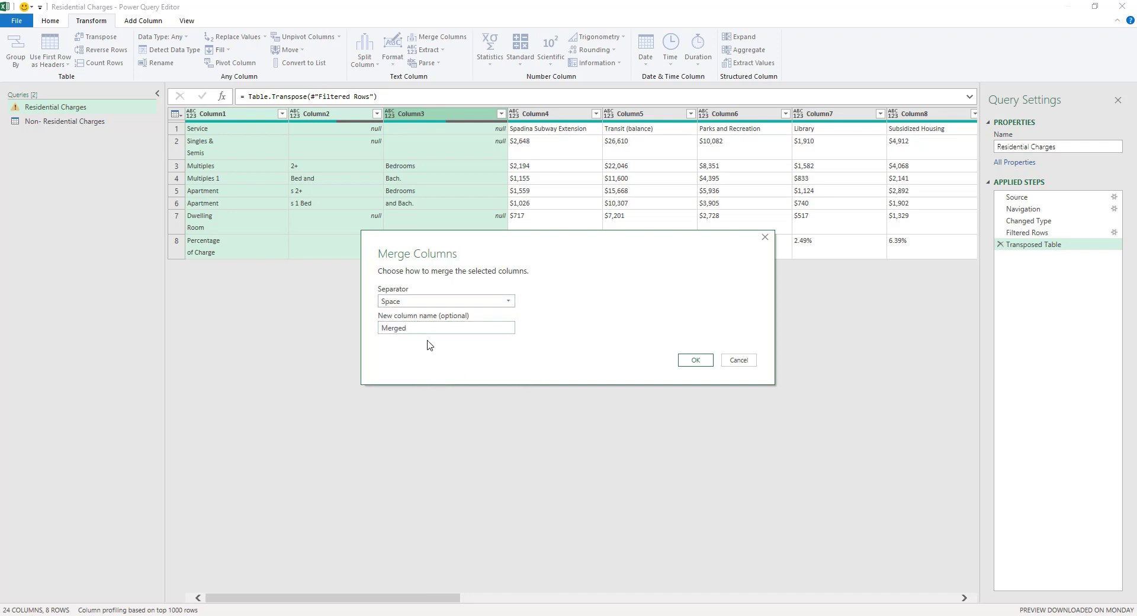
text(Coil)
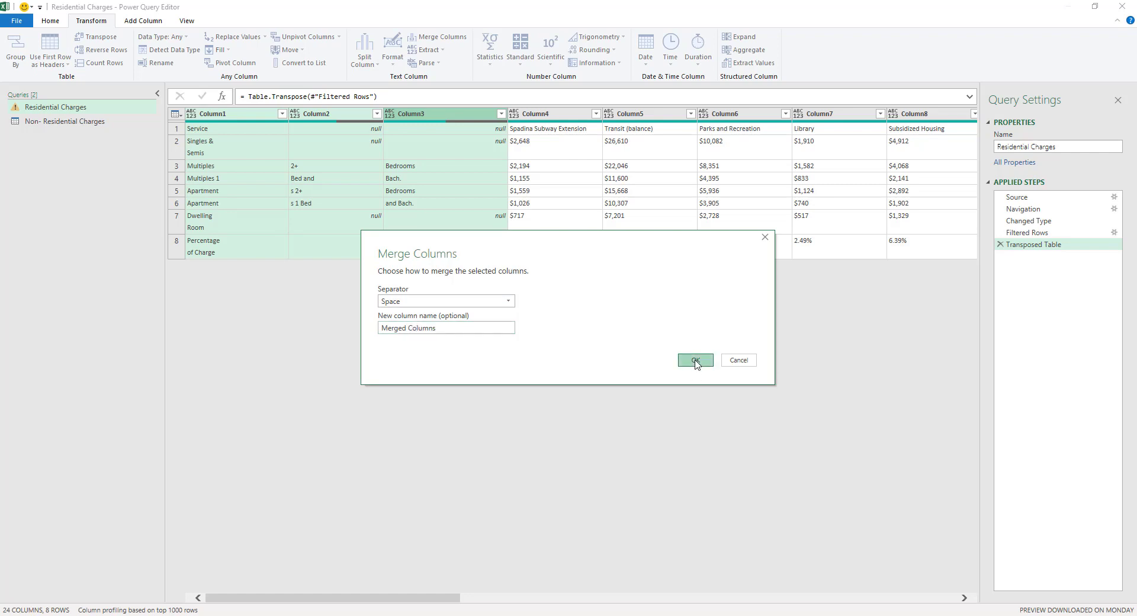
click(694, 360)
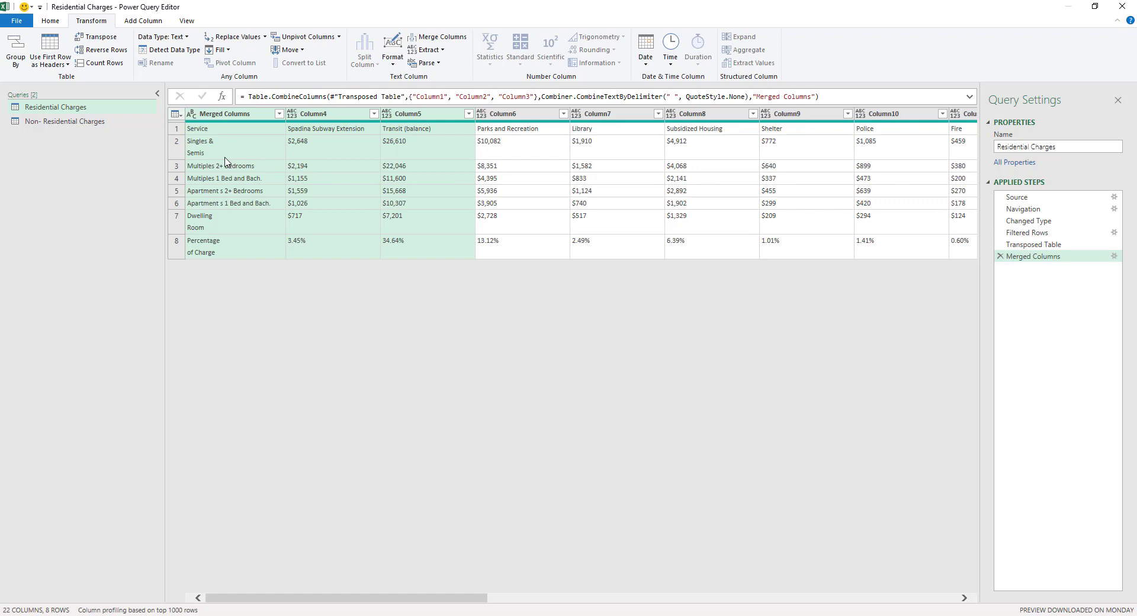
mouse_move(256, 176)
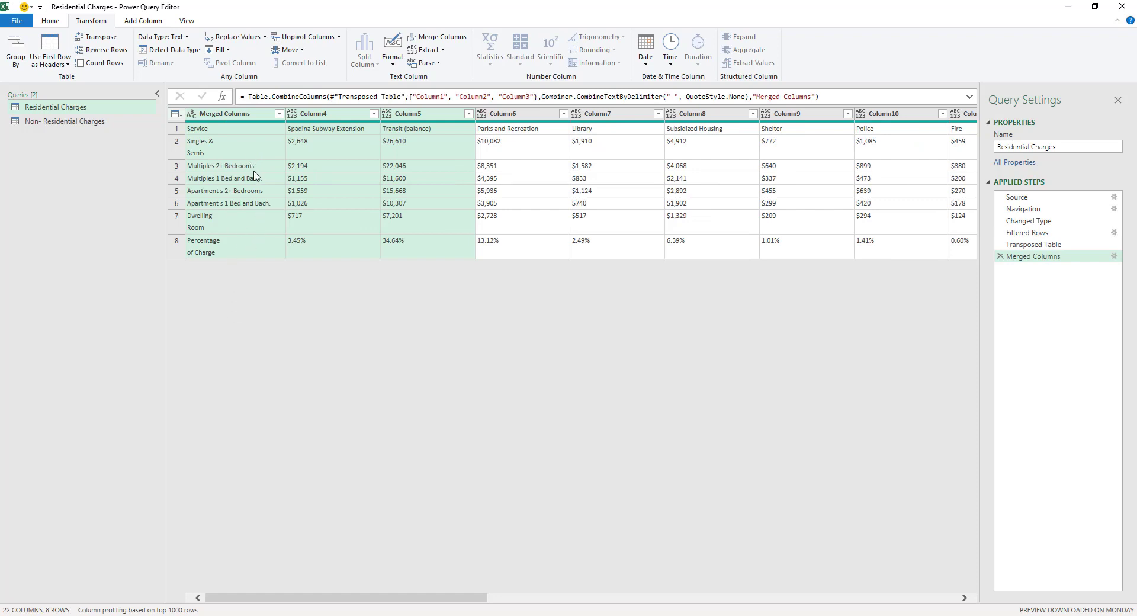
Step: Inspect the merged Multiples 2+ Bedrooms and Apartment s 2+ Bedrooms labels
click(221, 166)
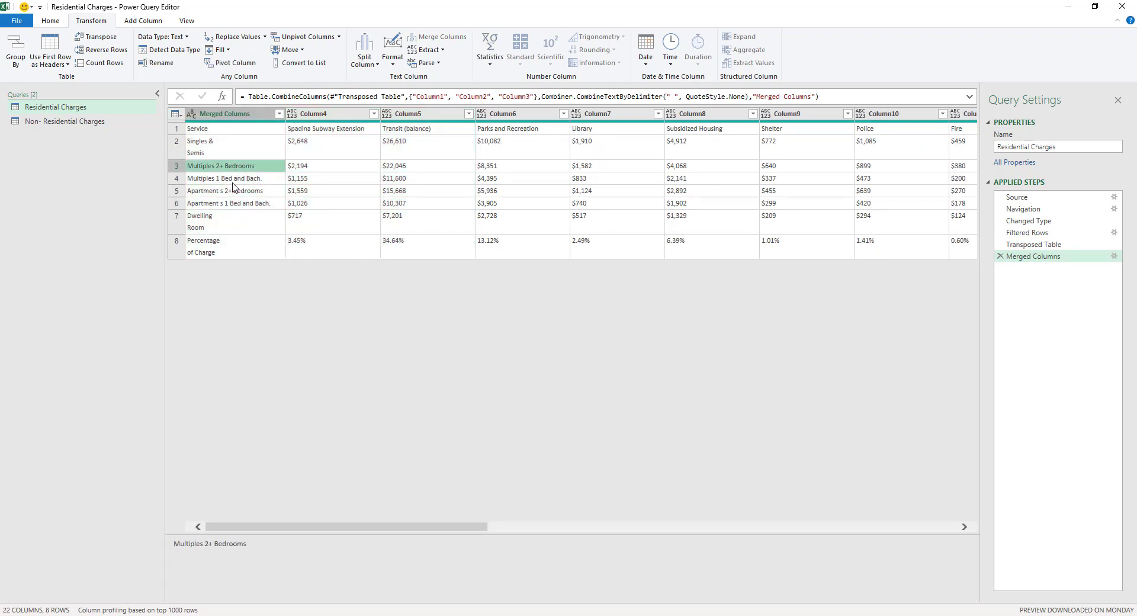
click(225, 189)
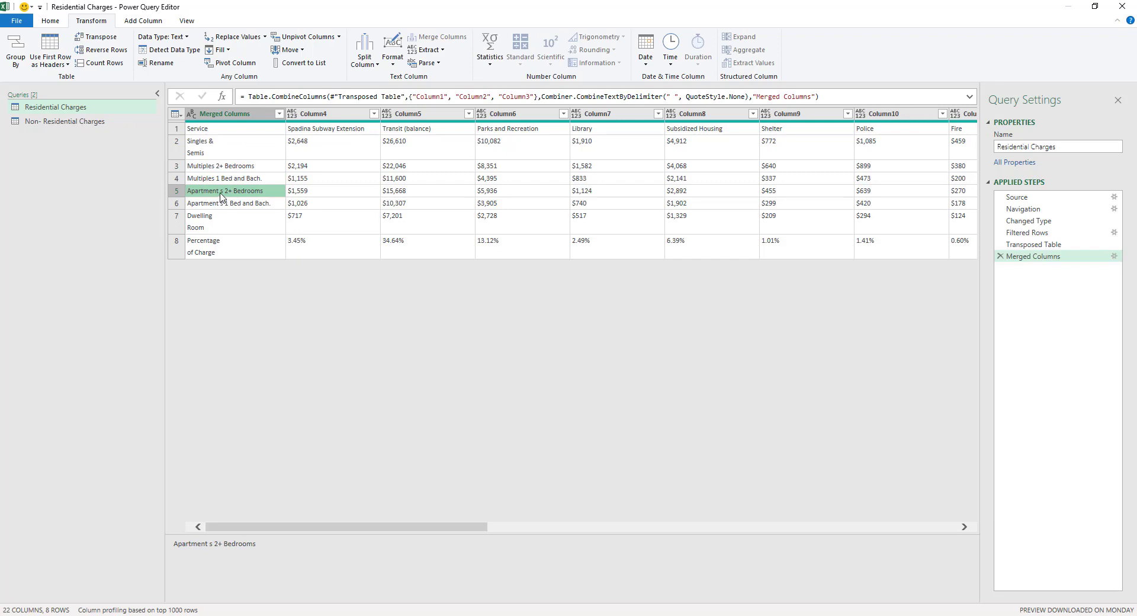
mouse_move(218, 209)
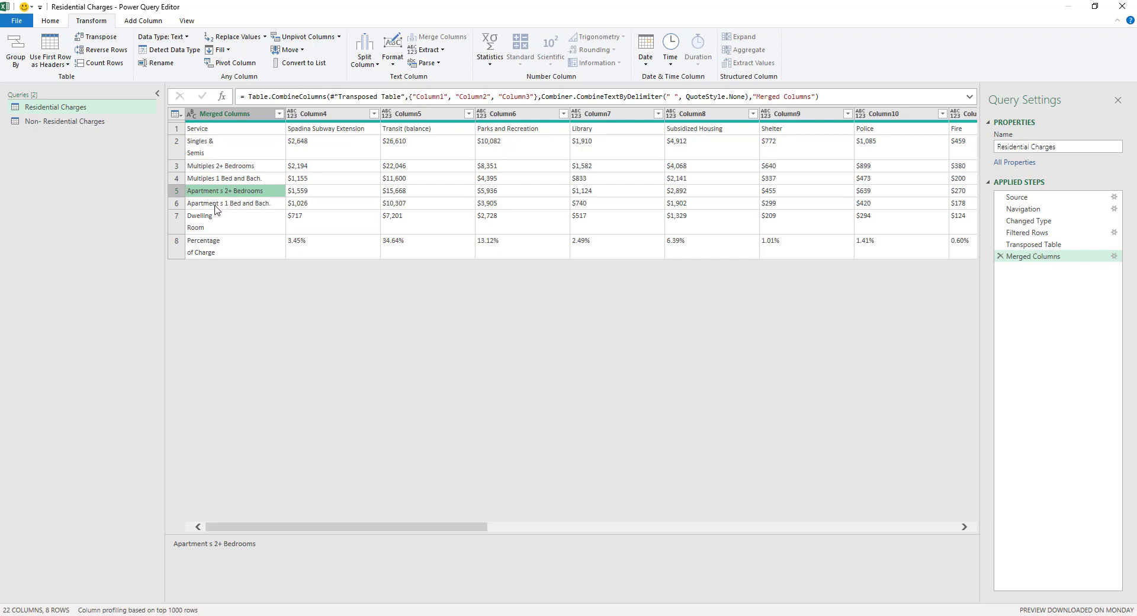
mouse_move(231, 178)
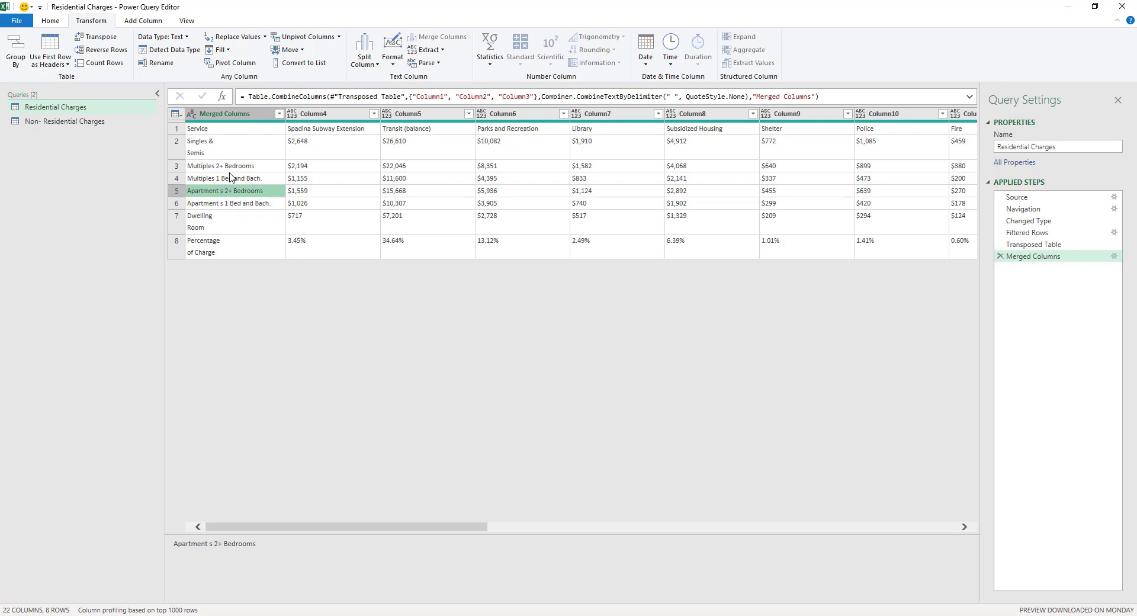
mouse_move(244, 150)
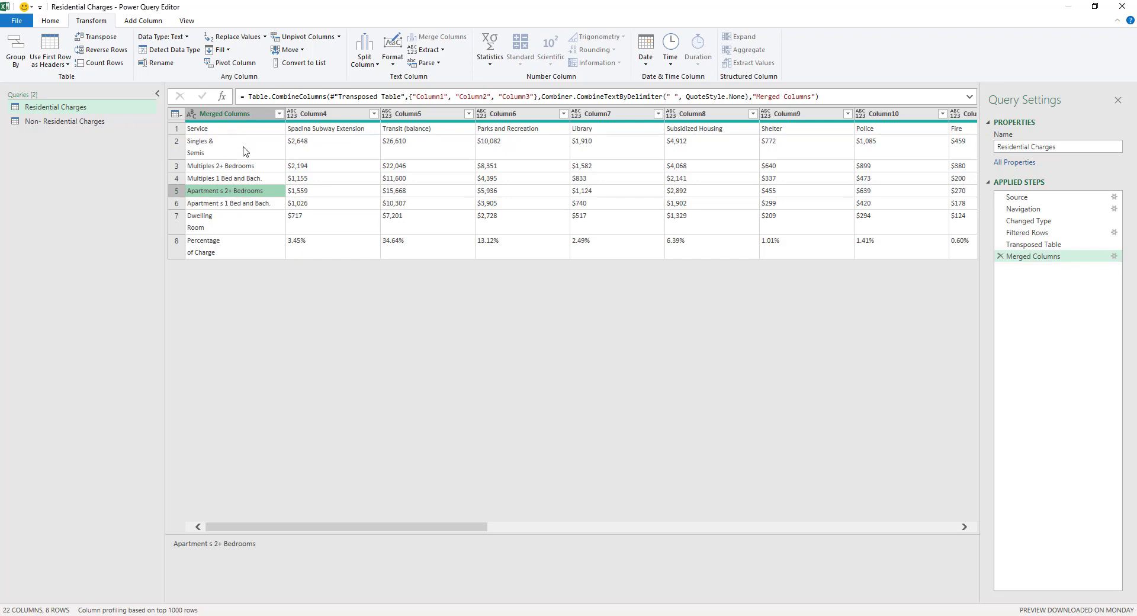
mouse_move(252, 183)
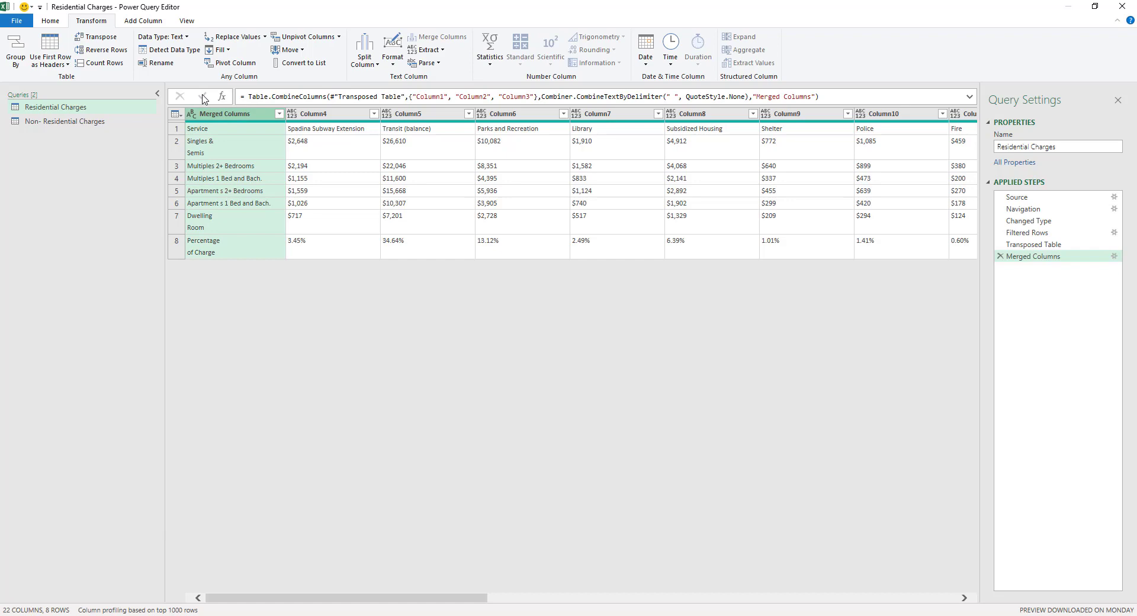
Step: Replace 'Apartment s' with 'Apartments' in the merged column and check the Service label
click(50, 20)
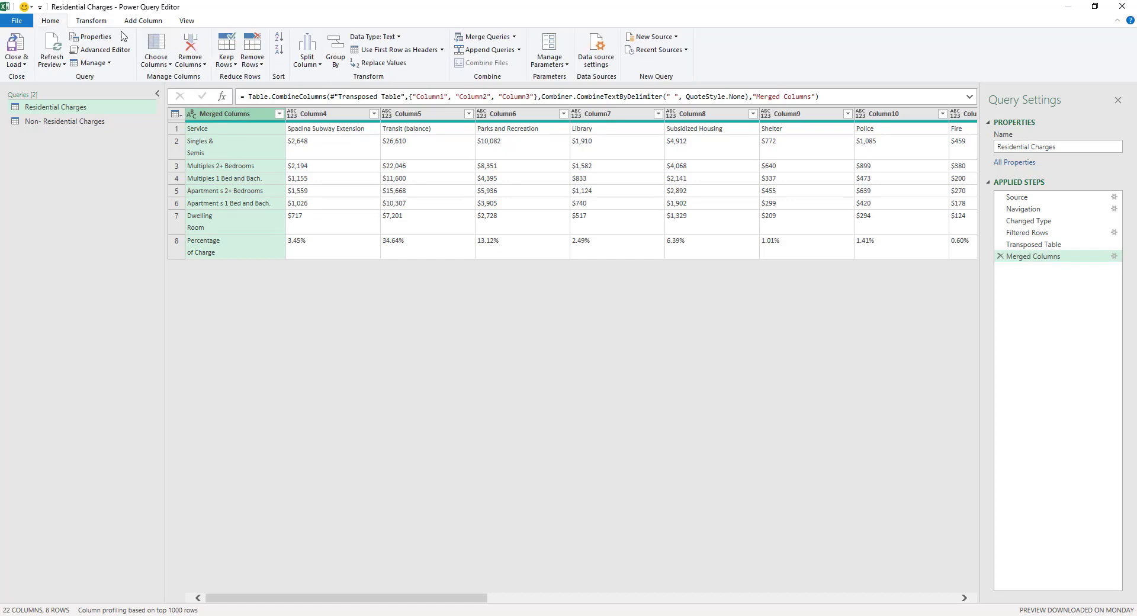
click(383, 63)
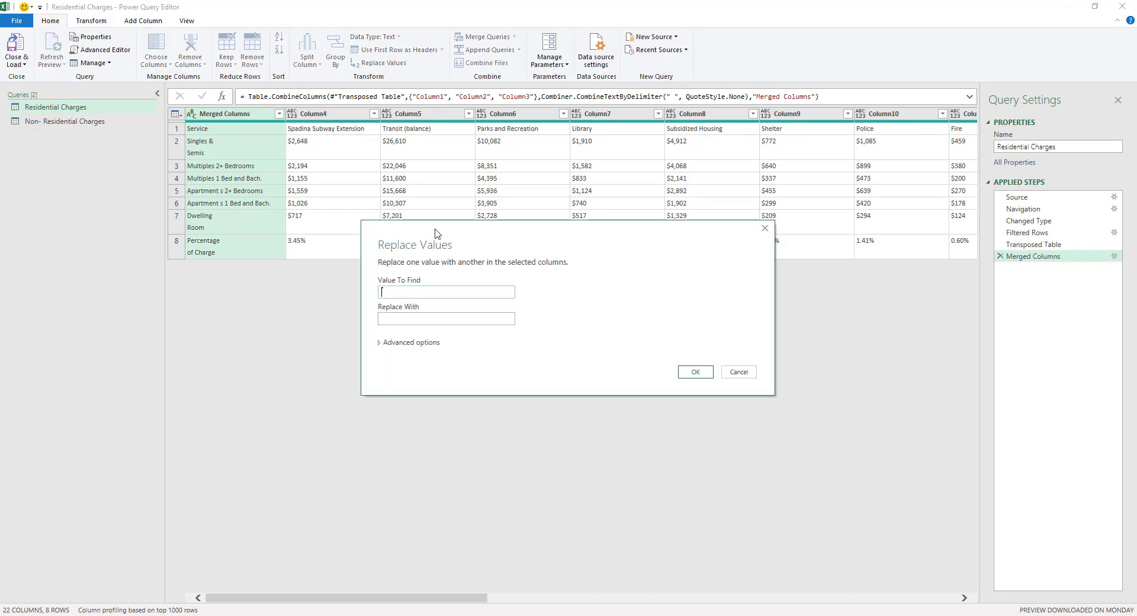
text(Apart)
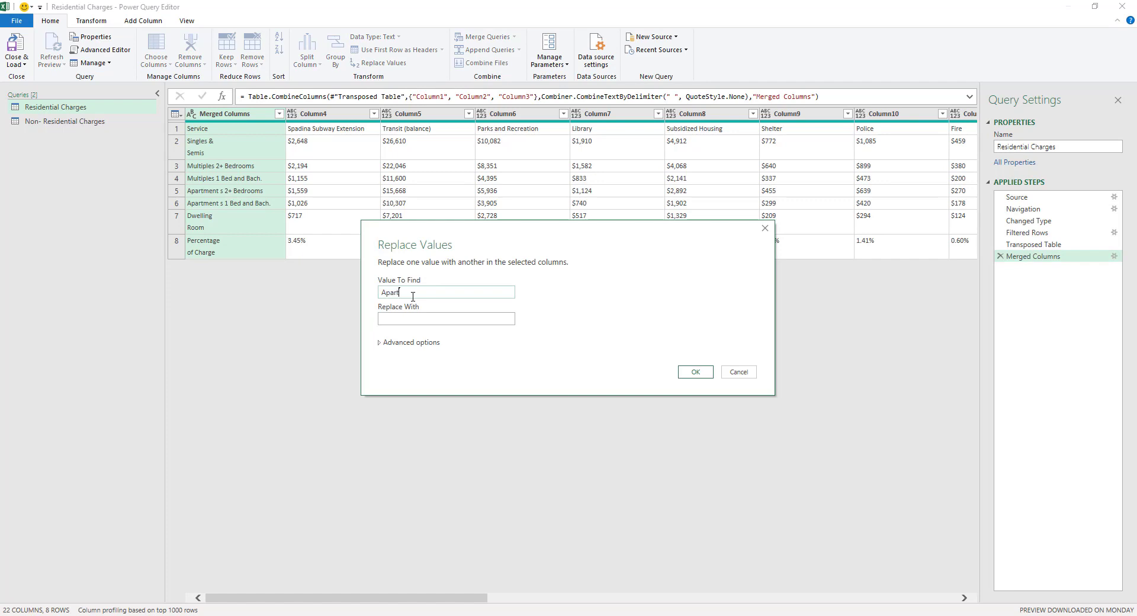
text(ment s)
click(445, 318)
text(Ap)
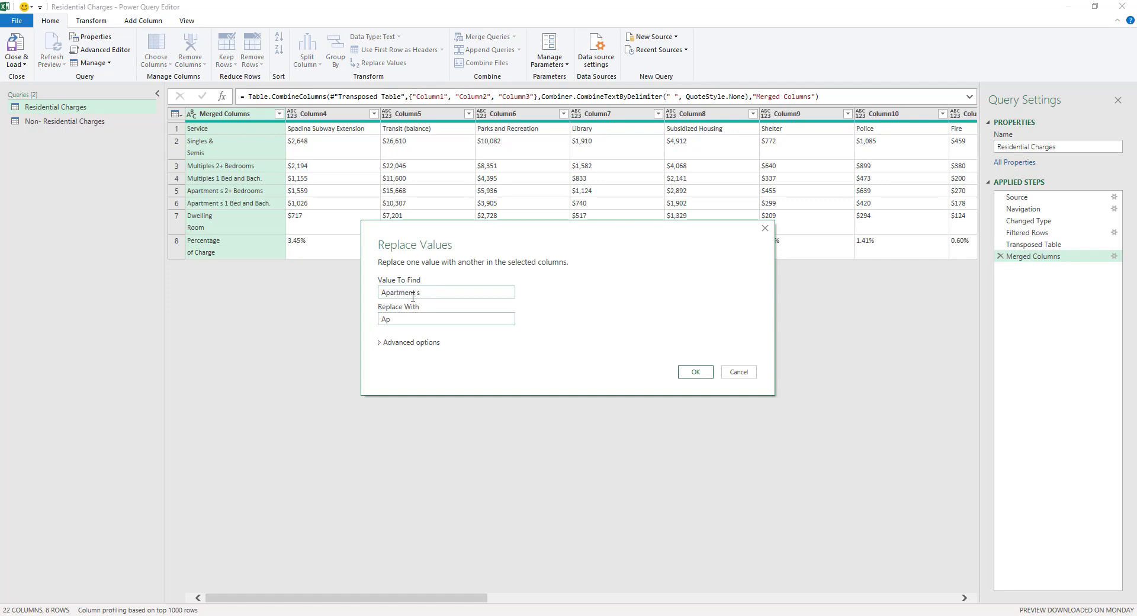
click(694, 372)
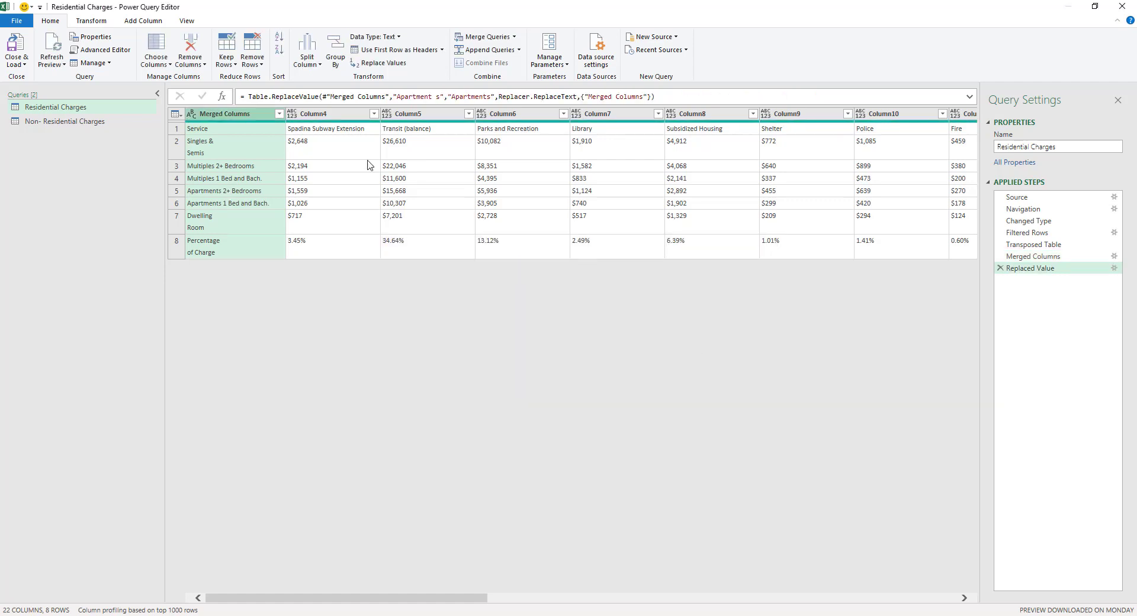
mouse_move(236, 138)
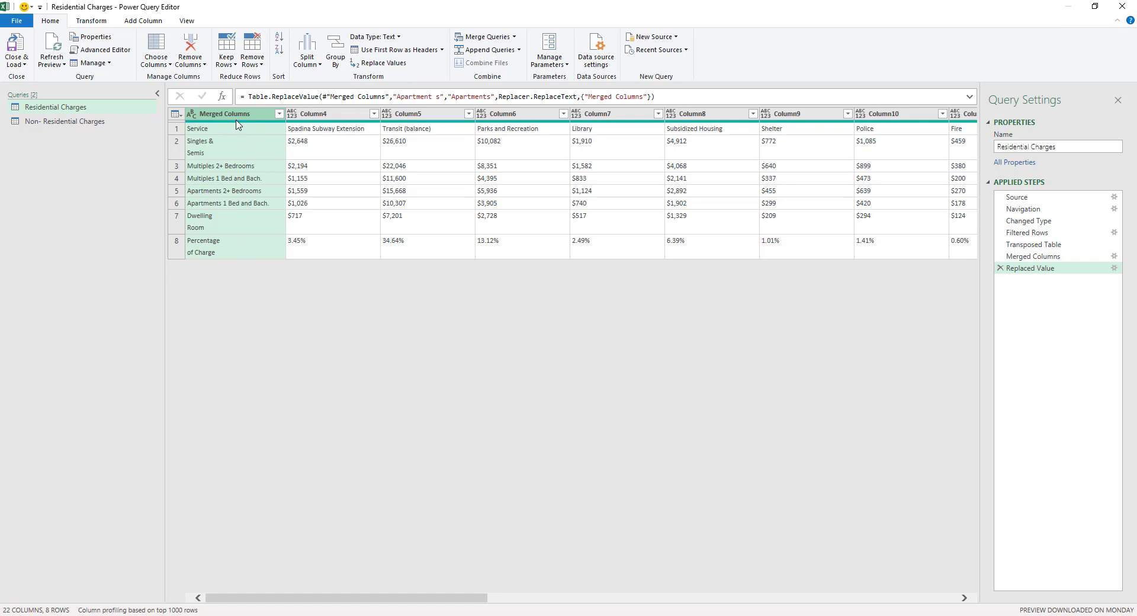
click(228, 128)
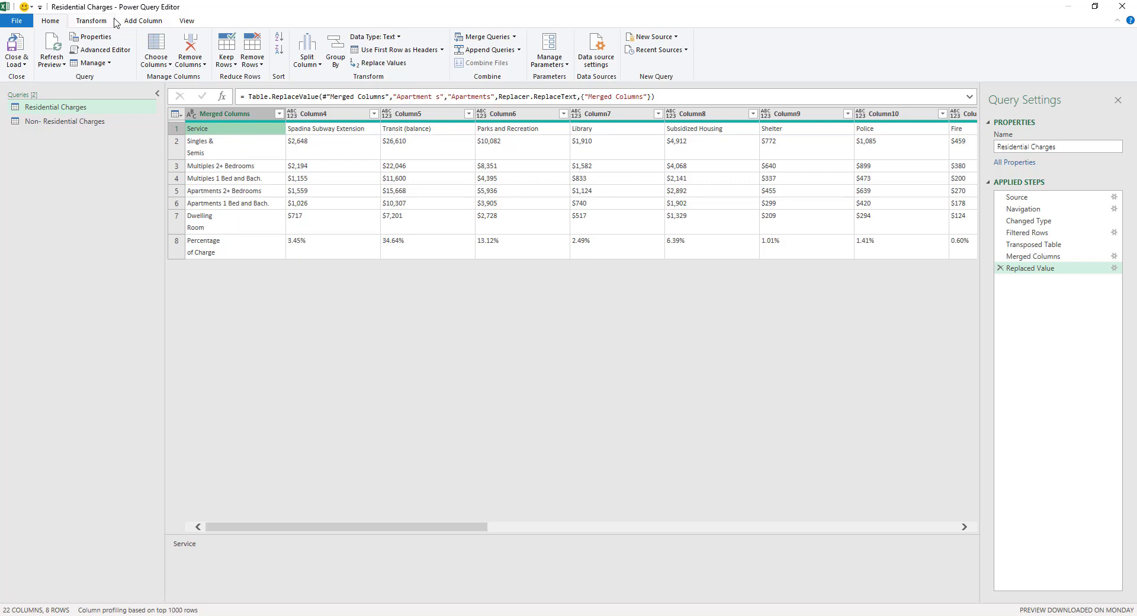
Step: Transpose the table back so unit-type labels form row 1, checking Service and Percentage of Charge
click(91, 20)
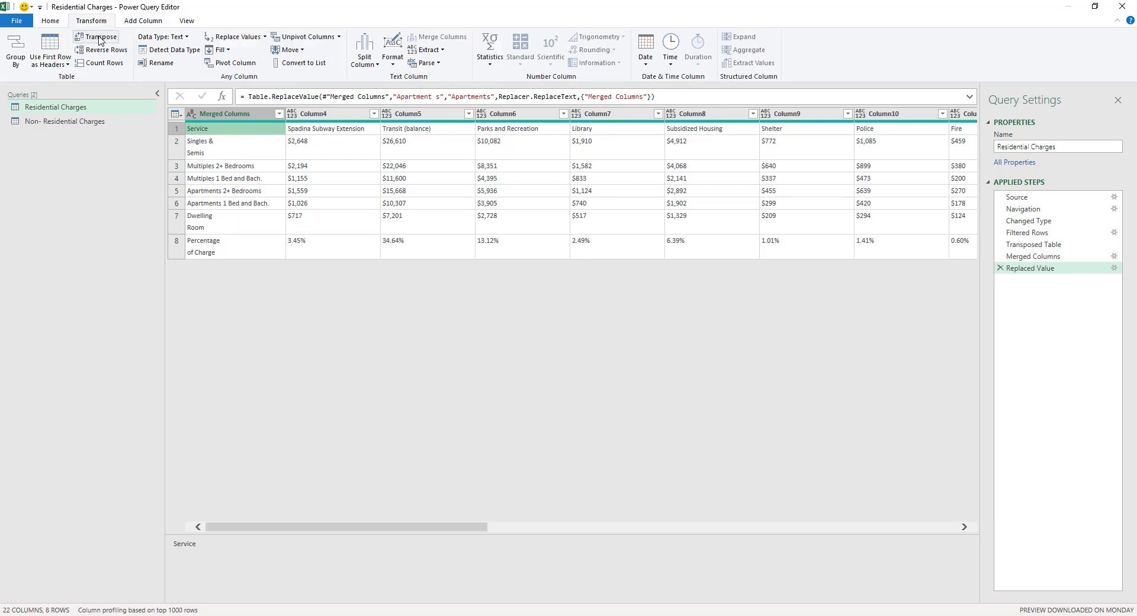
click(100, 37)
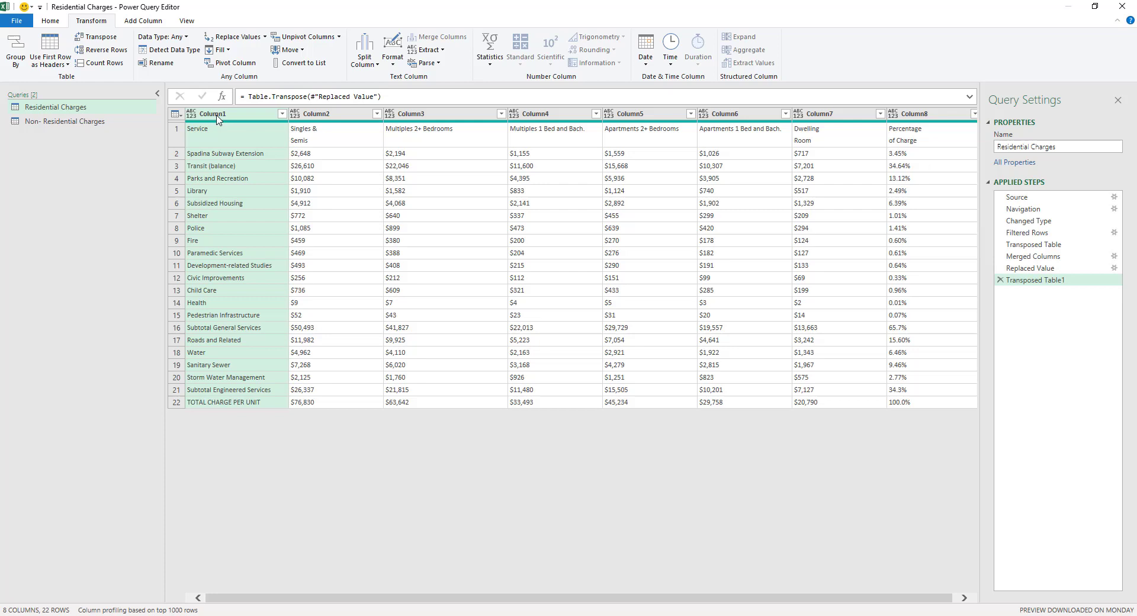
click(215, 114)
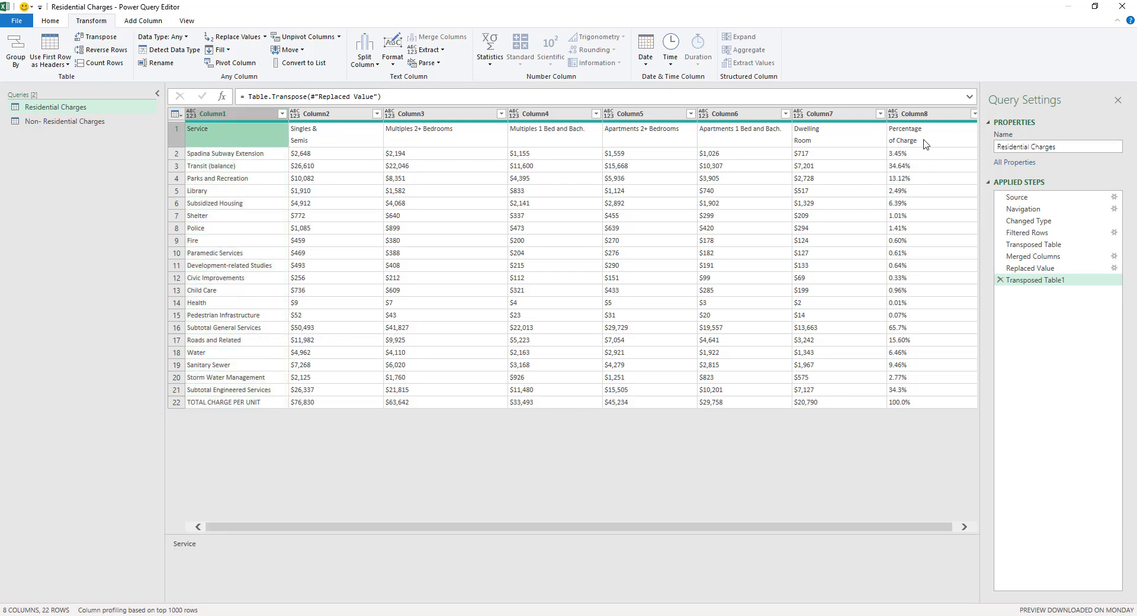
click(910, 114)
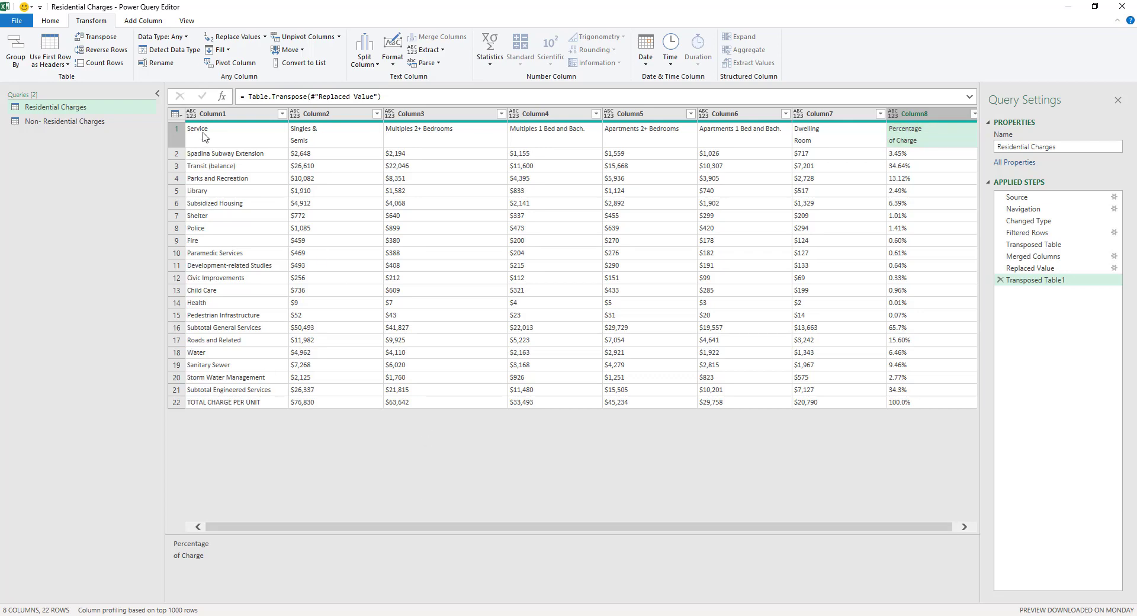
mouse_move(51, 20)
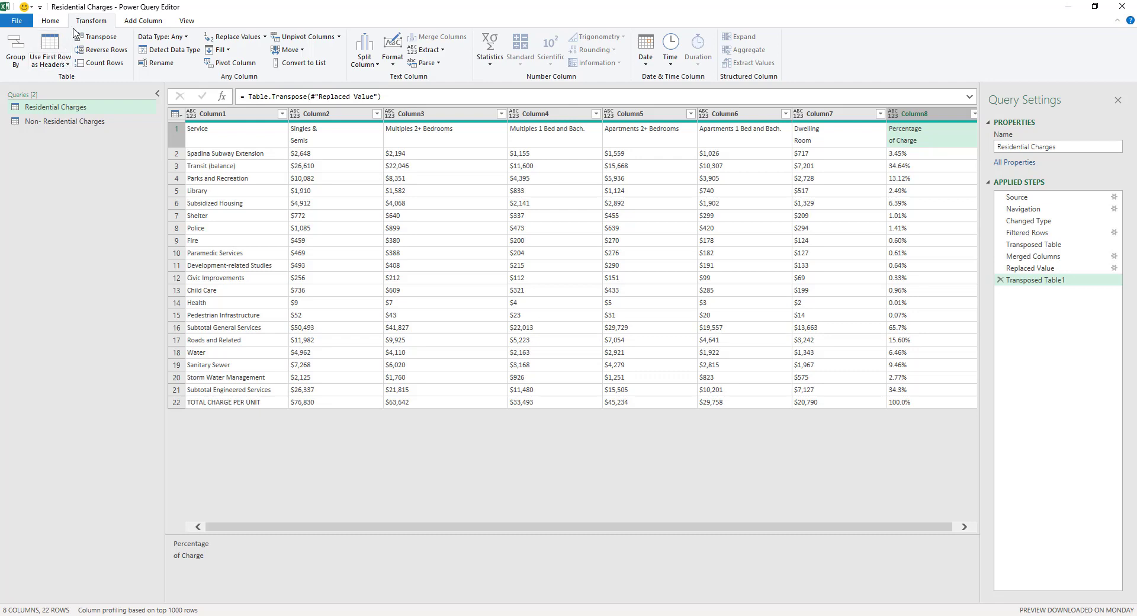
Step: Promote the first row to column headers, then bring up the source PDF for comparison
click(72, 63)
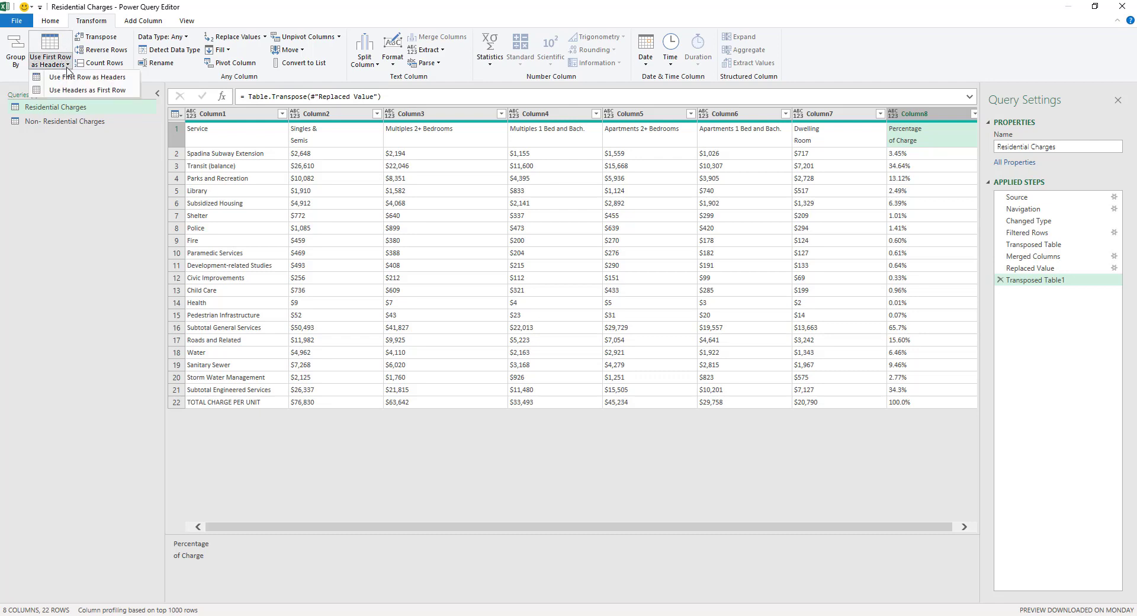
click(50, 20)
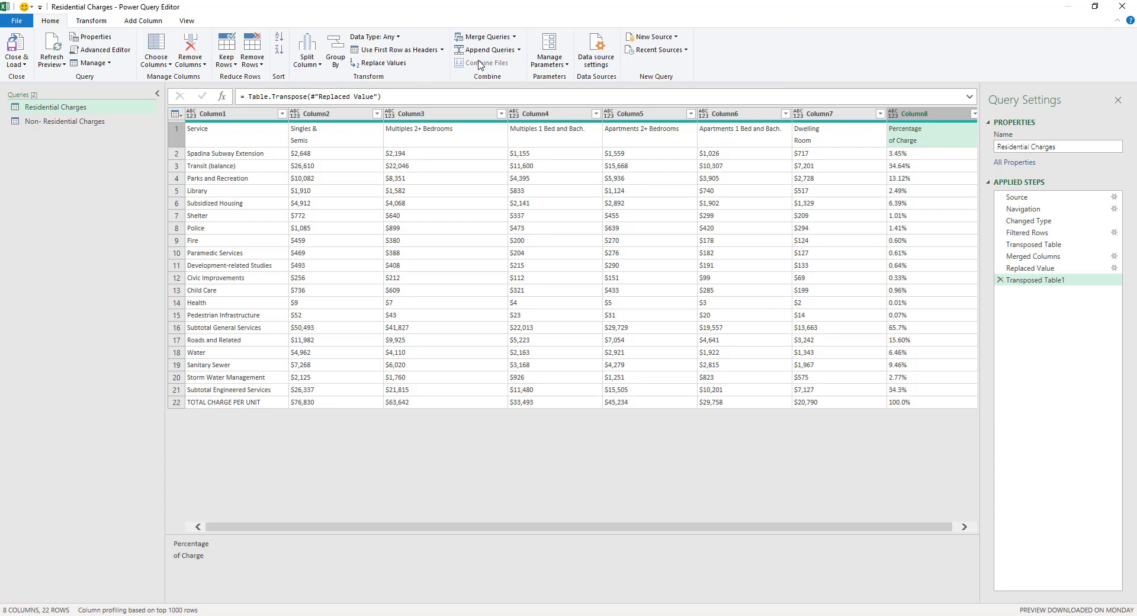
click(443, 49)
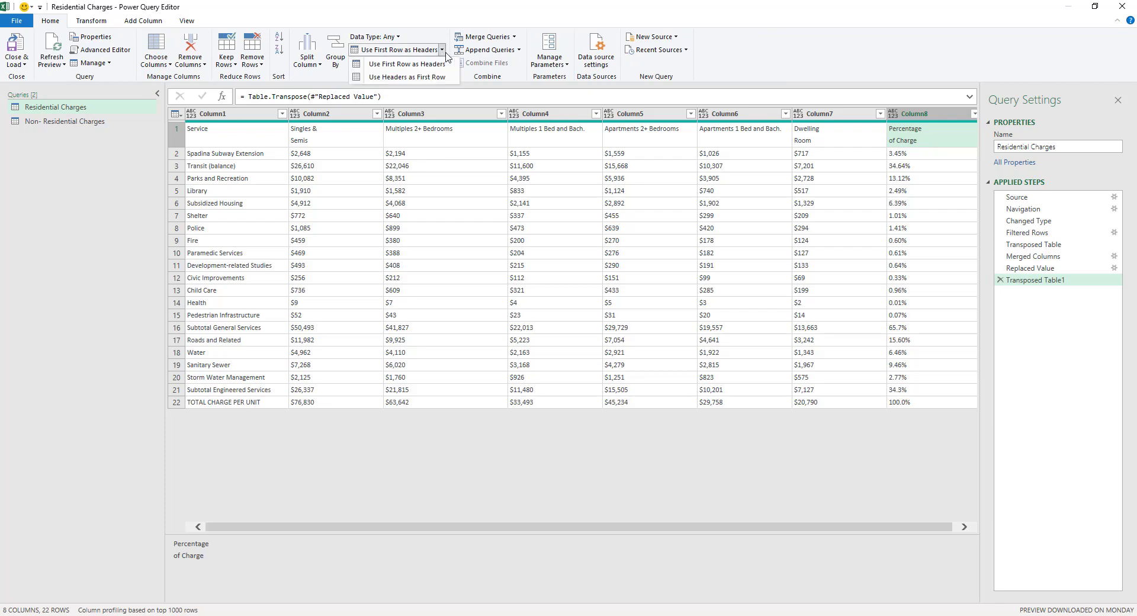
click(406, 64)
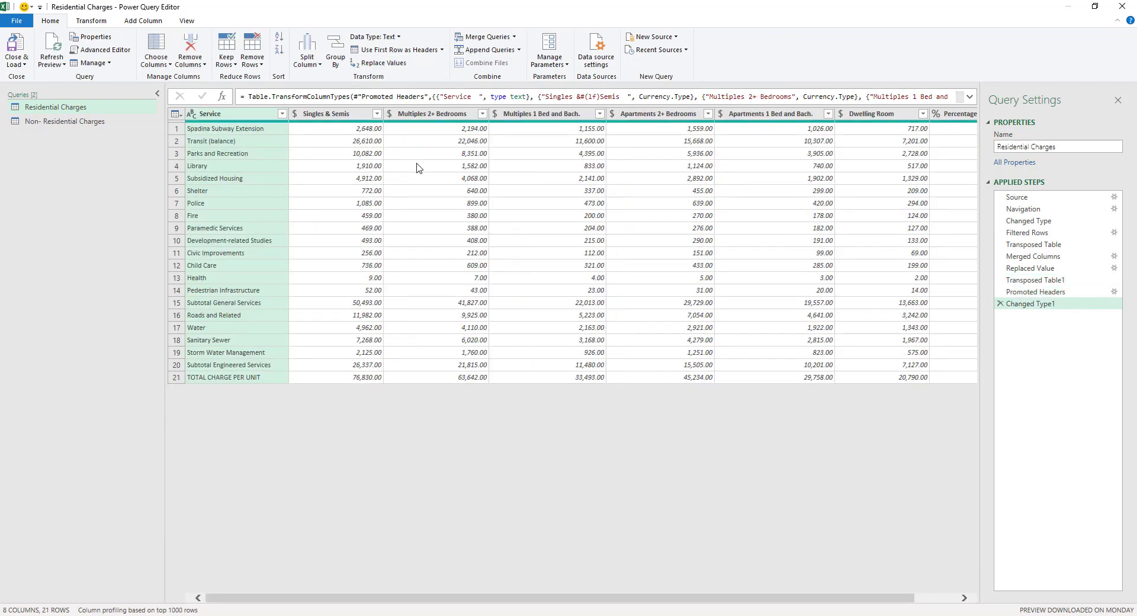
click(473, 166)
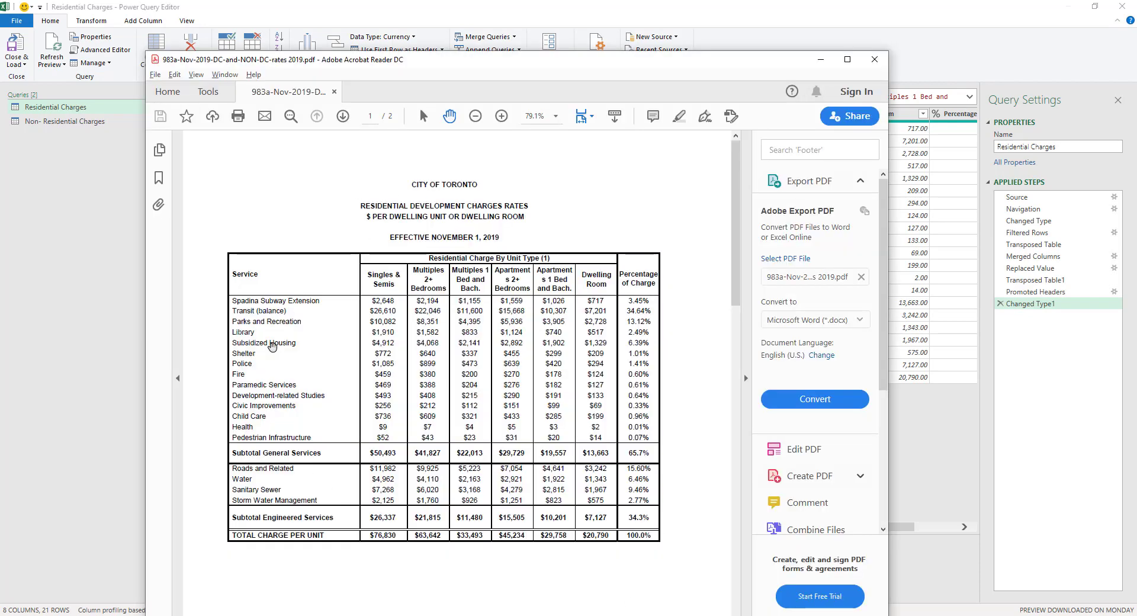
mouse_move(138, 281)
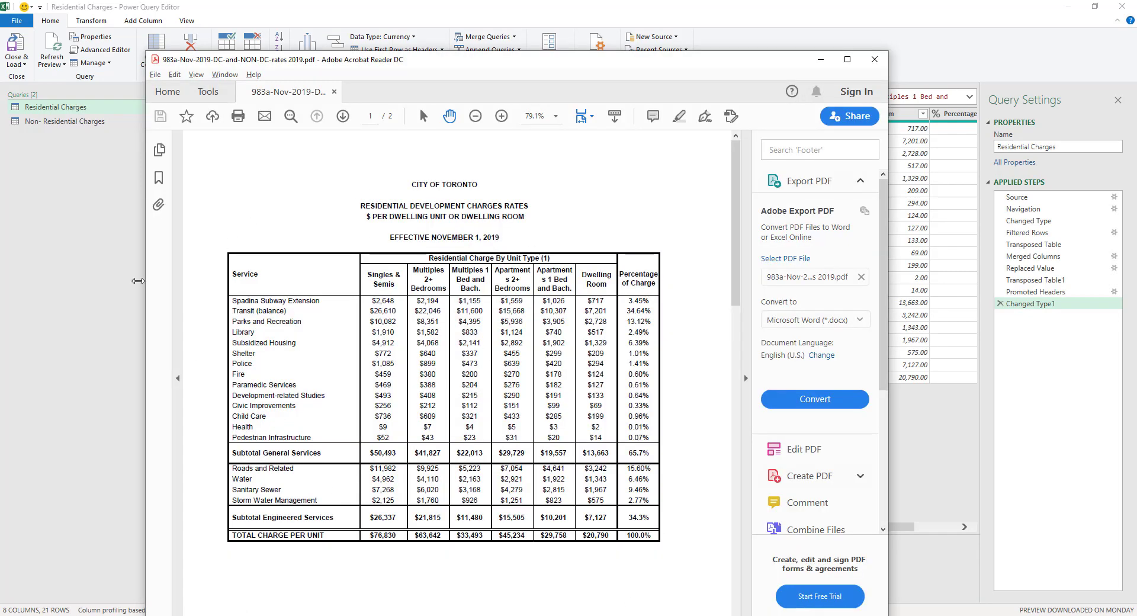